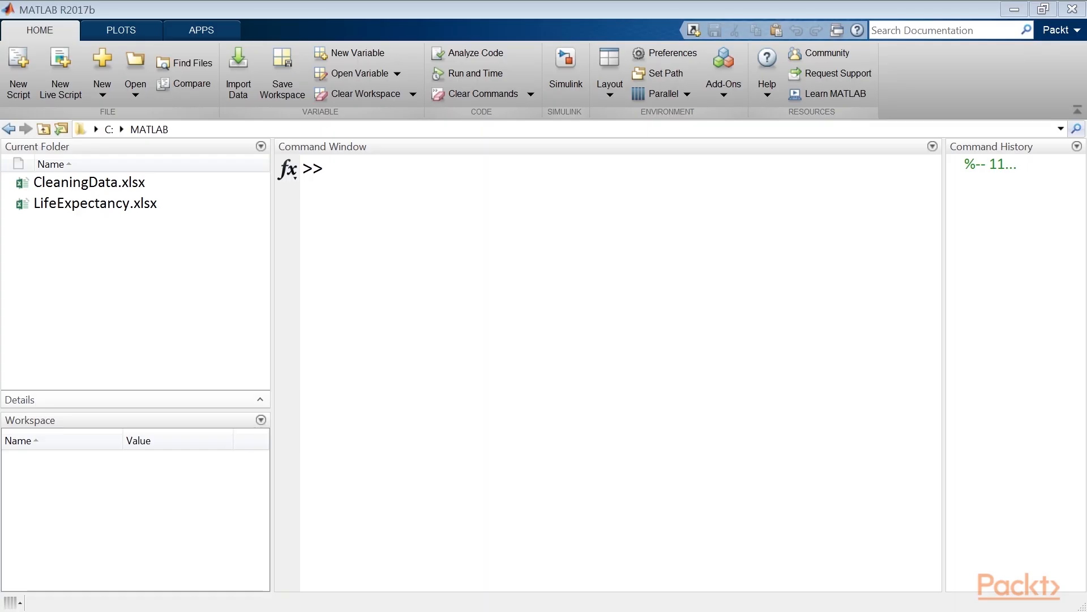
Step: Select CleaningData.xlsx in the Current Folder and open it in the Import tool
left_click(349, 170)
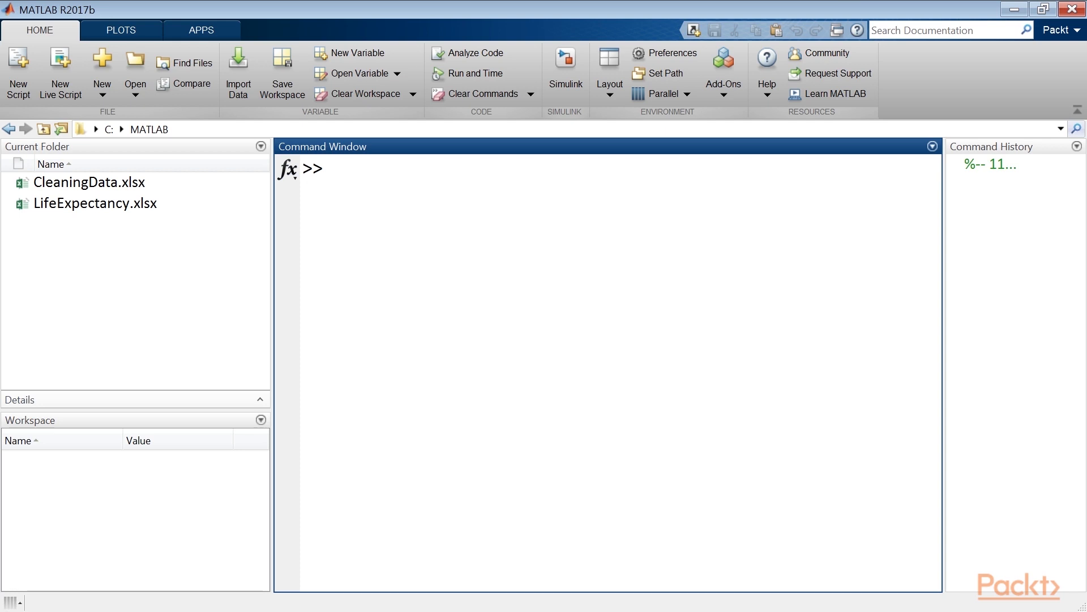
left_click(73, 181)
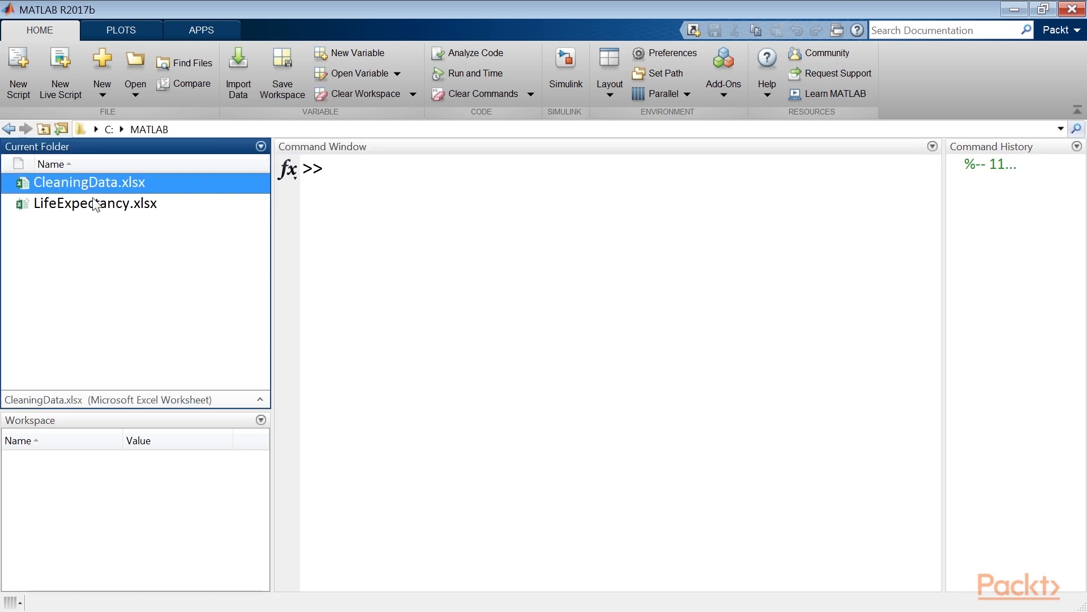
left_click(108, 279)
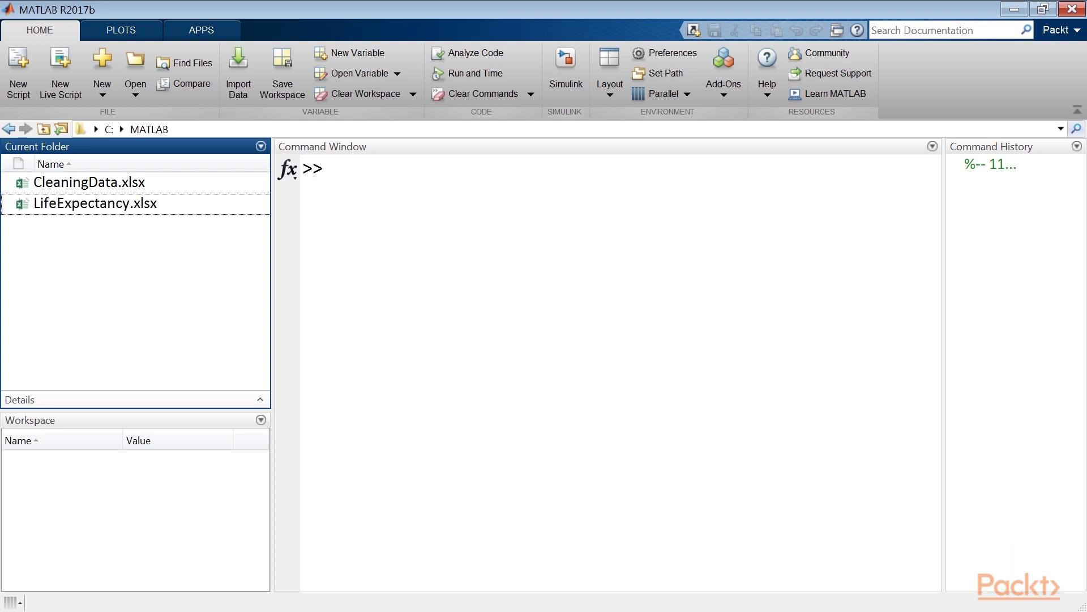
mouse_move(86, 190)
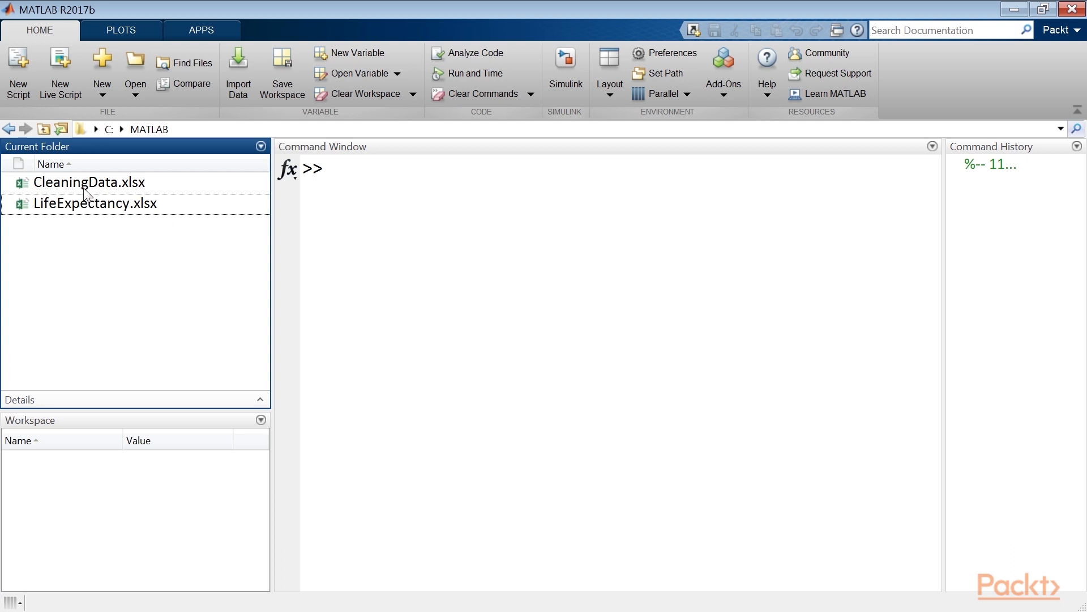
left_click(85, 183)
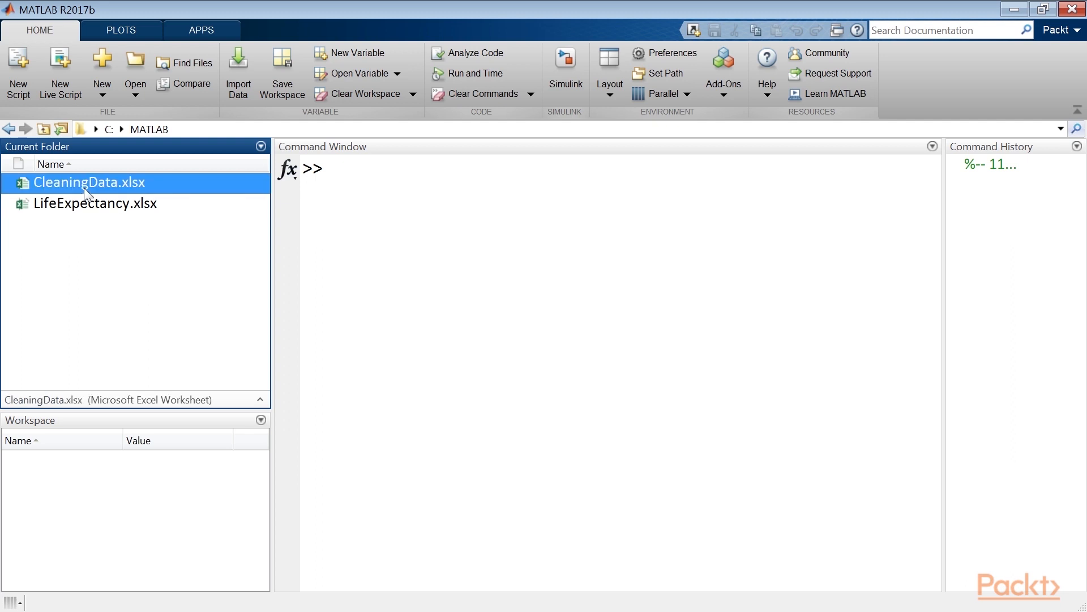
mouse_move(89, 195)
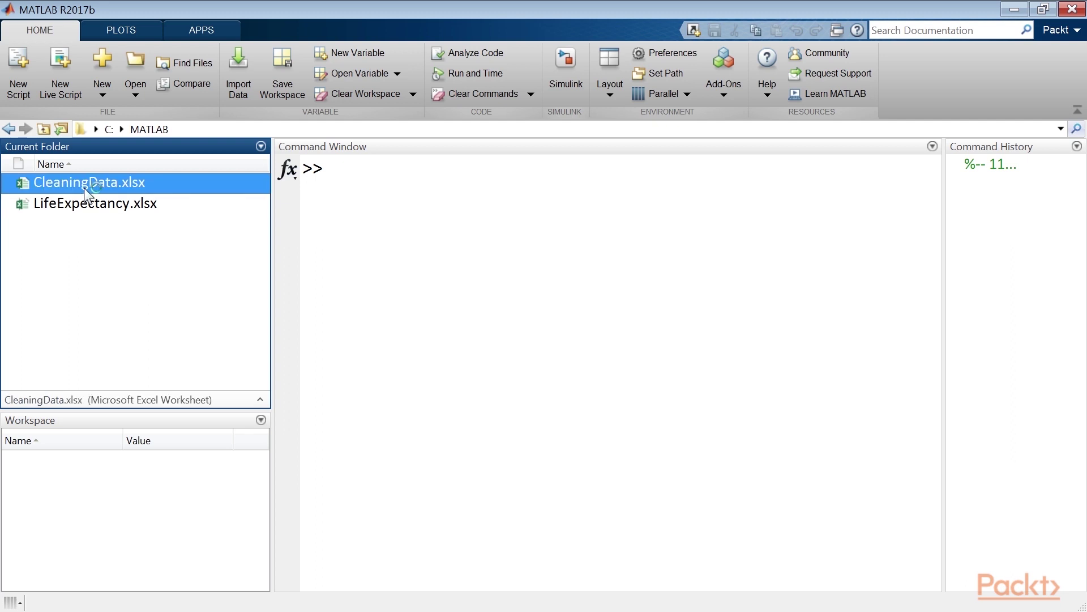
double_click(87, 183)
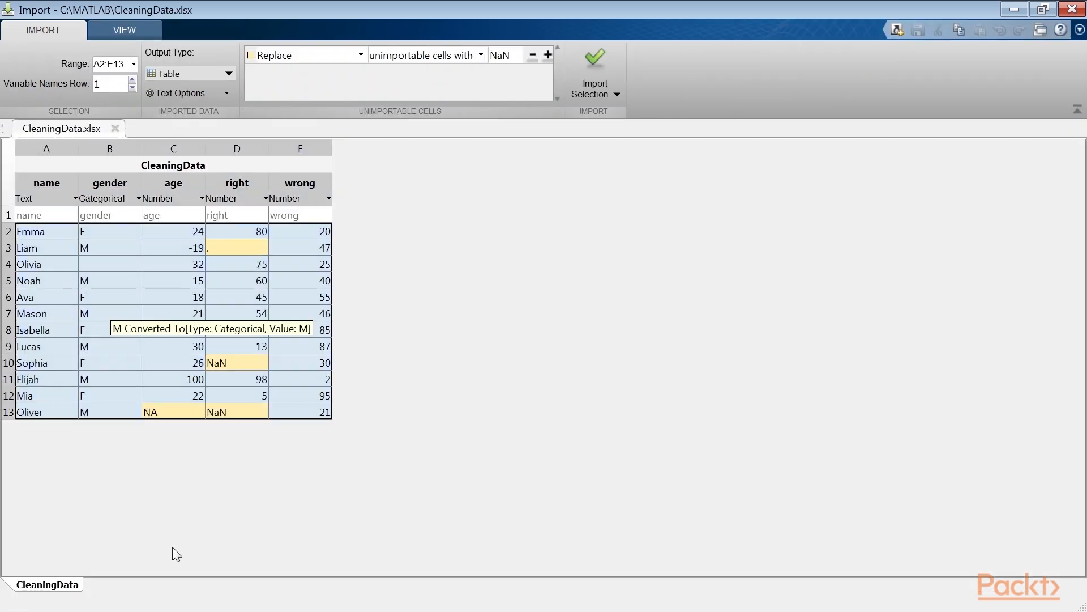
mouse_move(186, 548)
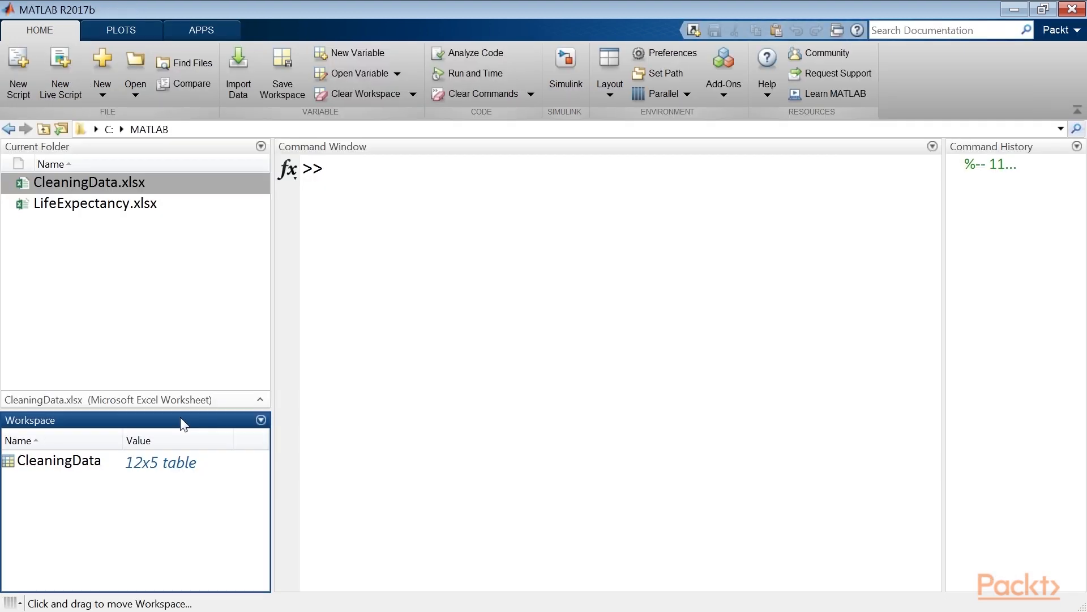
Step: Run SampleData = readtable('CleaningData.xlsx'); then summary(SampleData) to show its variables
left_click(552, 312)
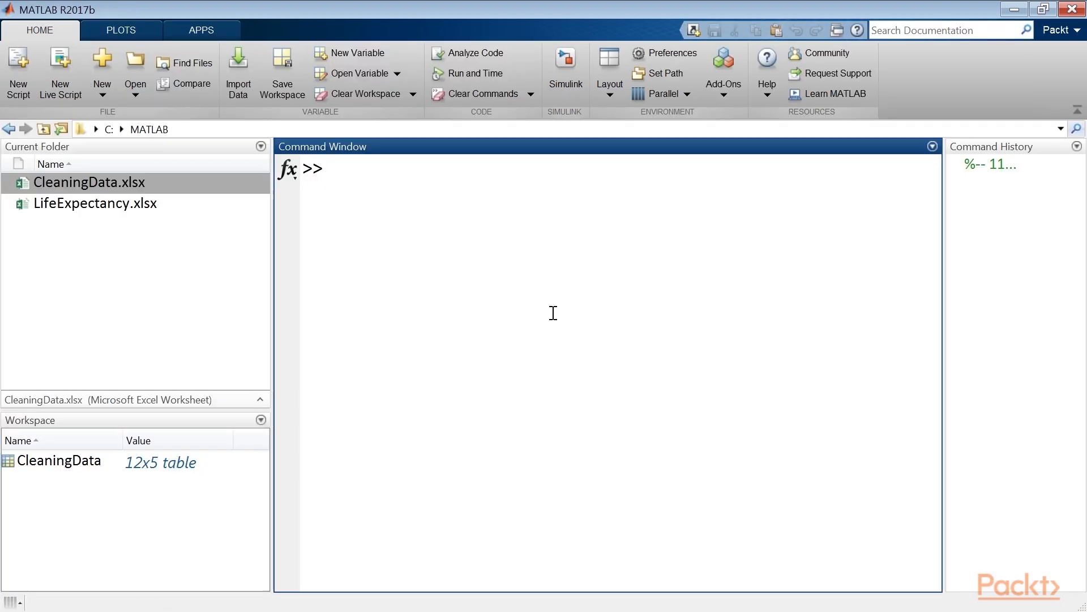
type("SampleData = readtable")
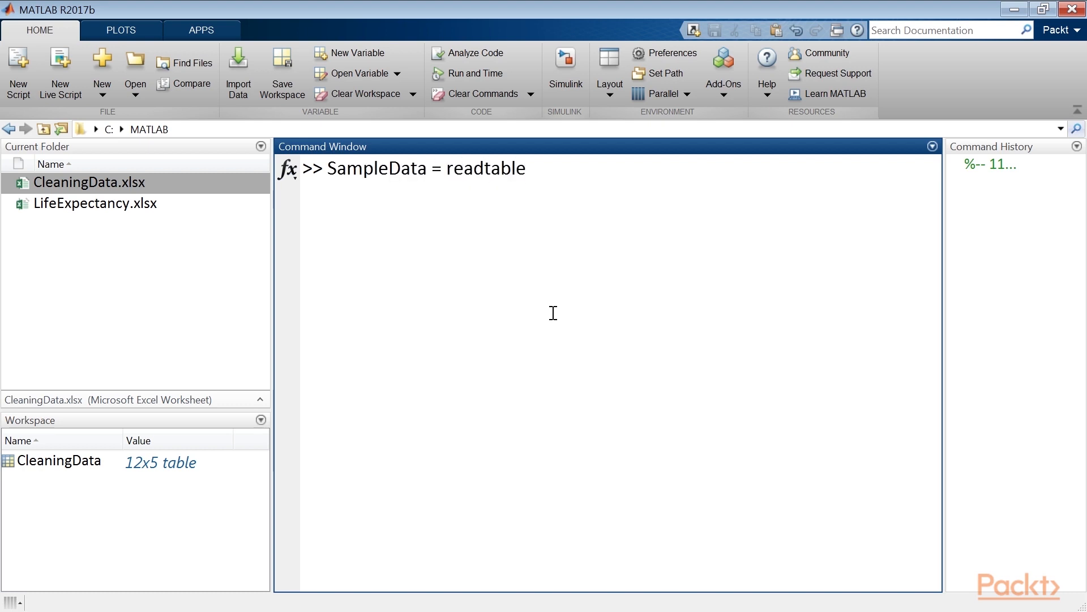
type("('CleaningData.xlsx');")
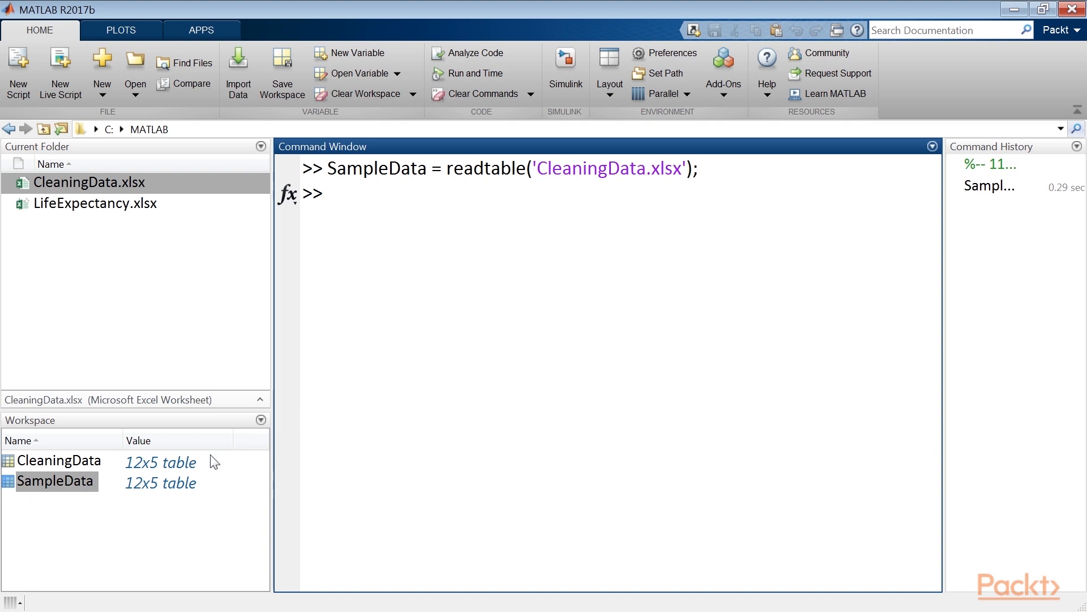
double_click(55, 481)
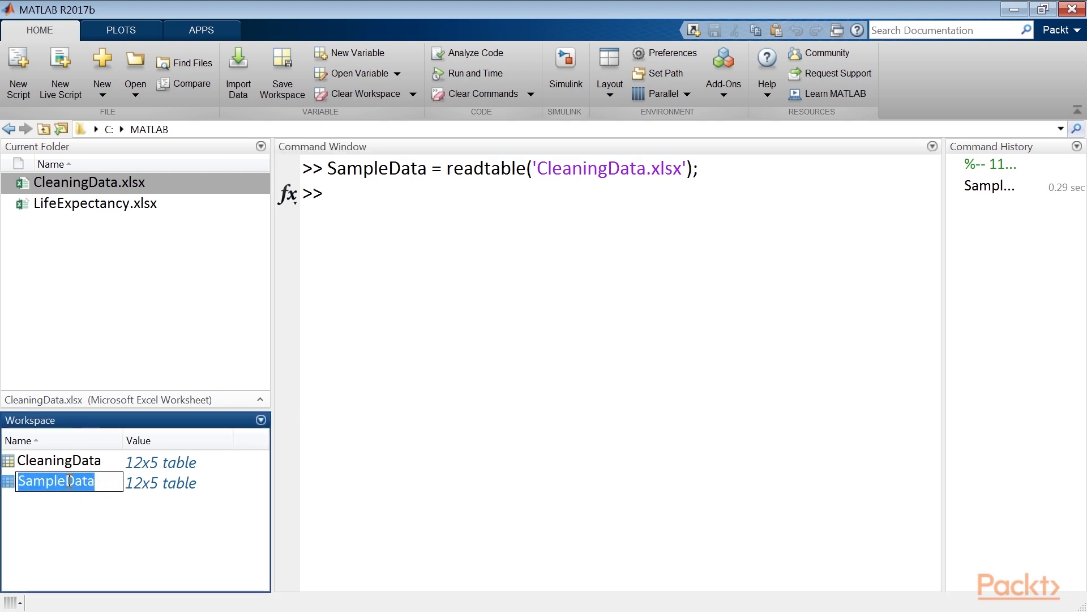
type("summ")
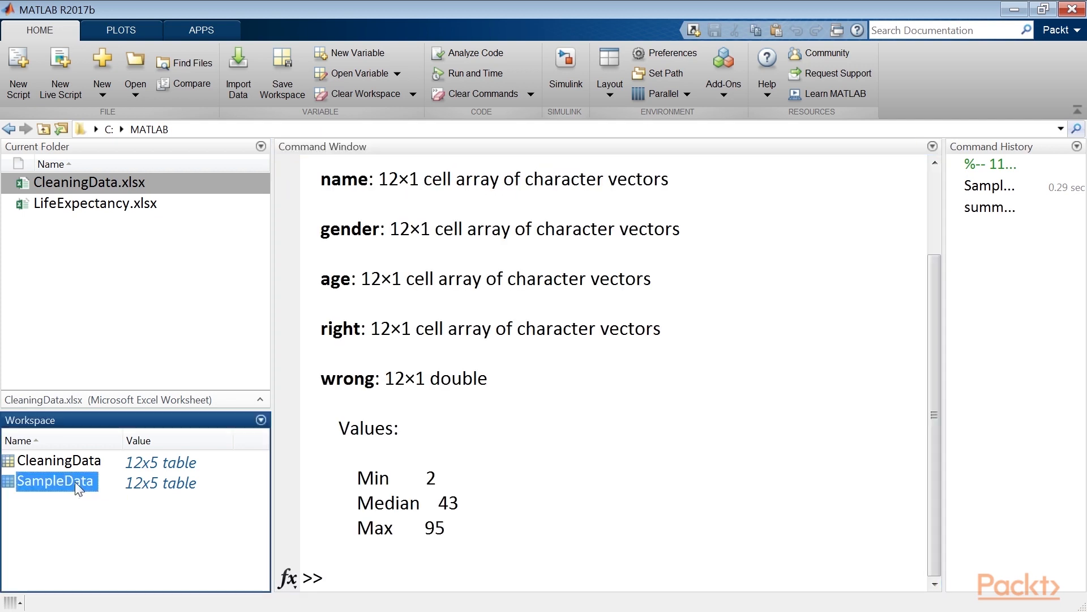
Step: Inspect SampleData in the Variables editor, noting Oliver's NA age, then print all twelve rows
double_click(54, 482)
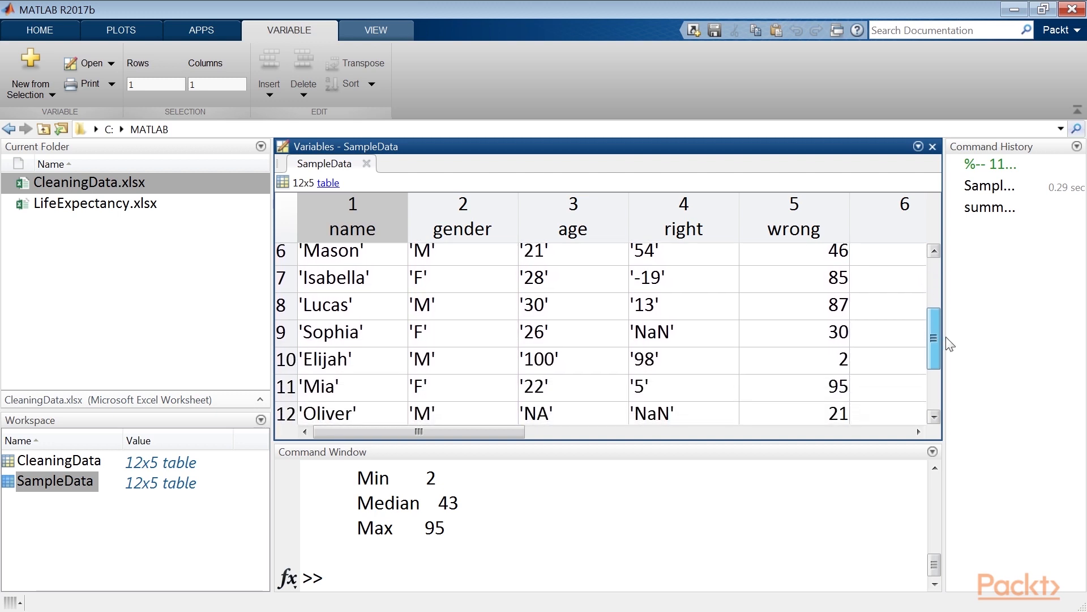
scroll("down", 3)
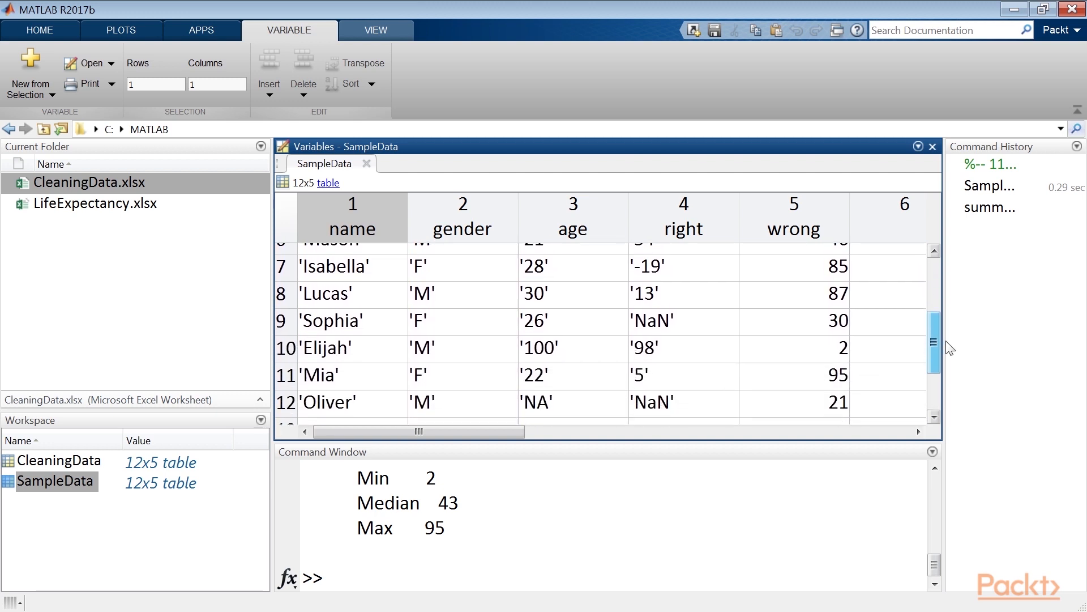
scroll("down", 3)
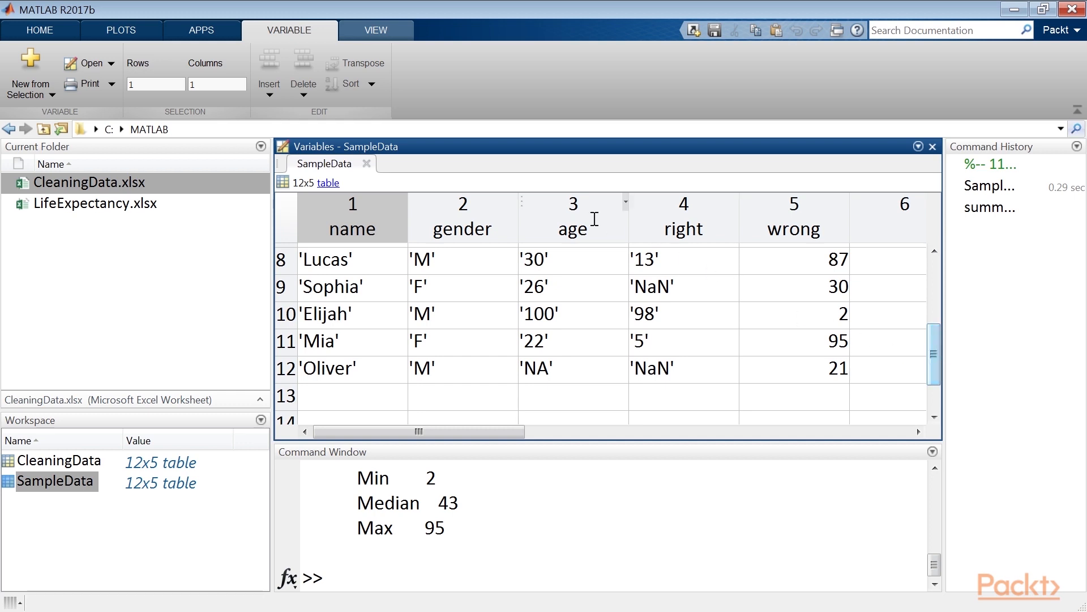
left_click(573, 217)
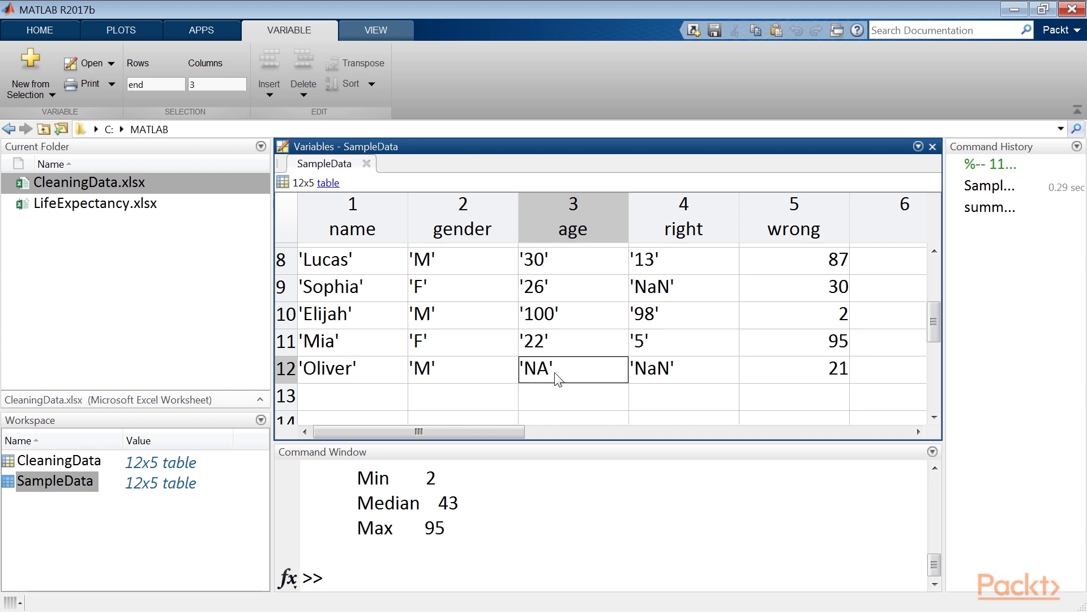
mouse_move(556, 398)
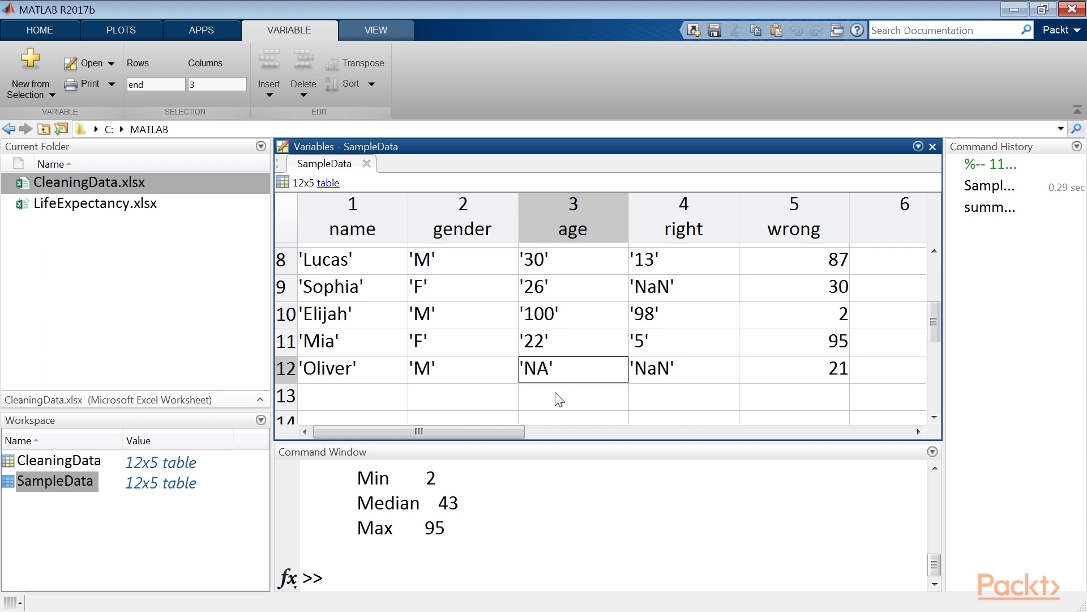
left_click(683, 369)
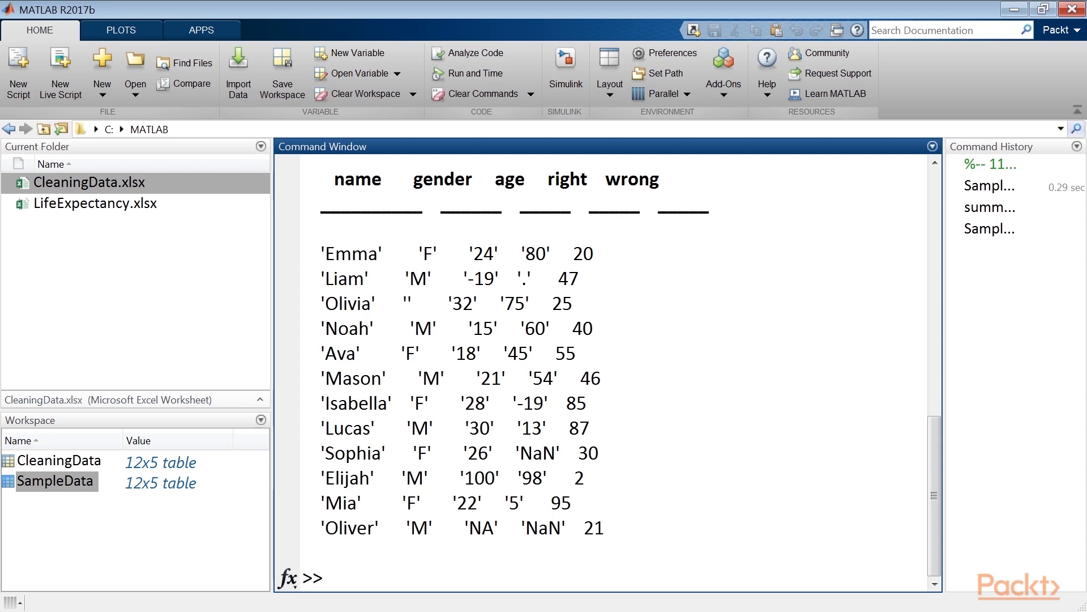
double_click(526, 279)
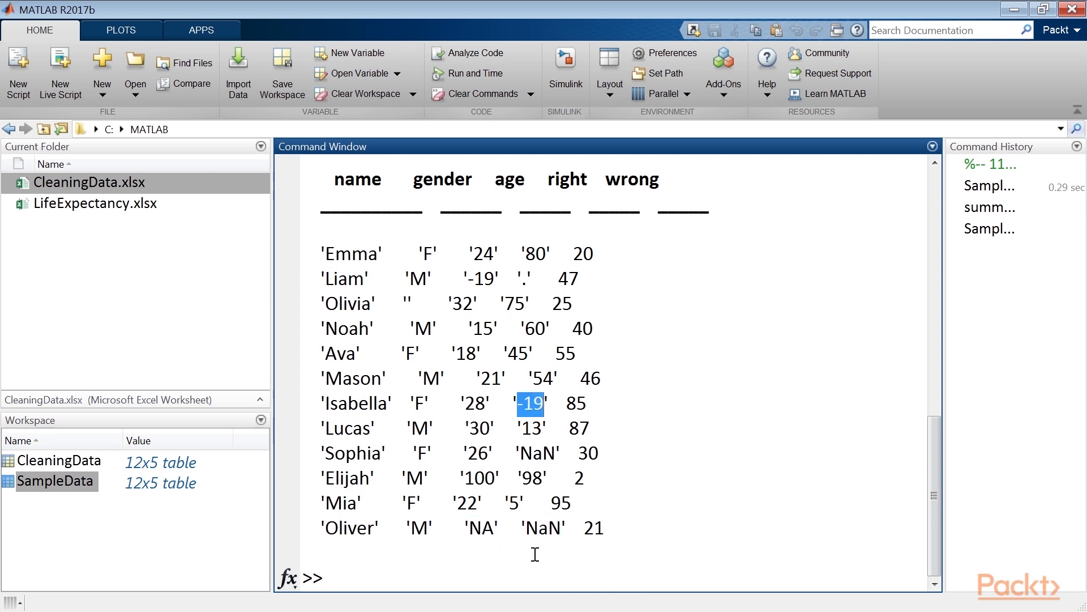
left_click(397, 578)
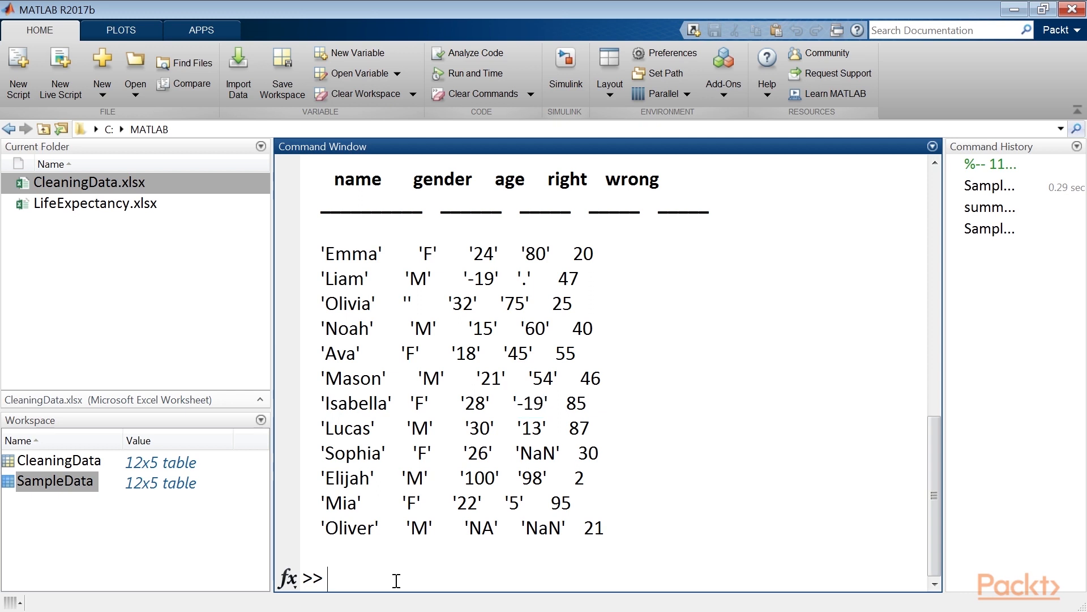
mouse_move(360, 571)
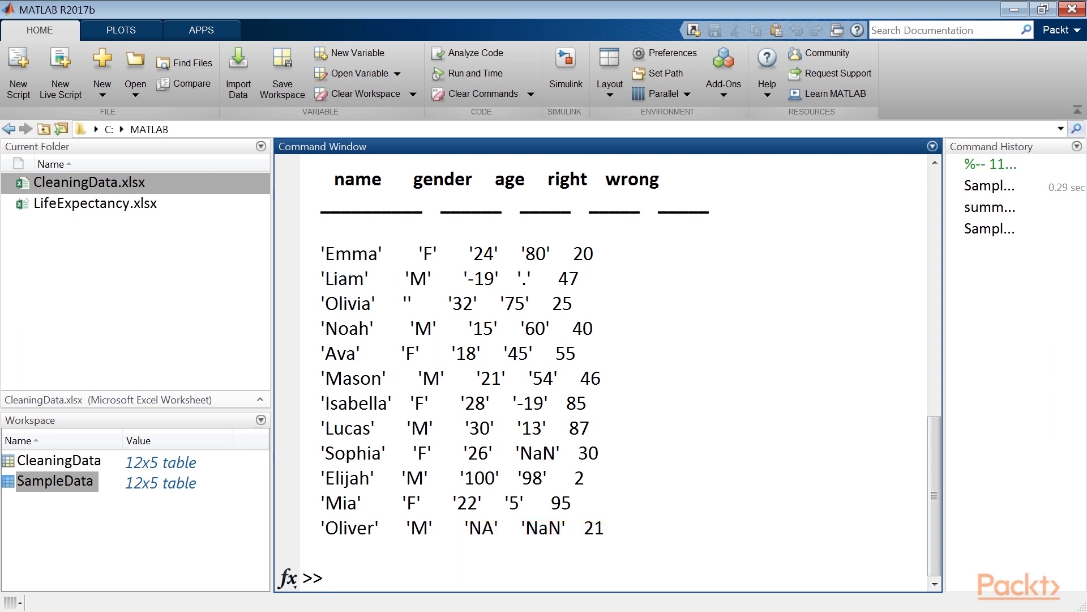
Step: Flag {'NA' '' '-19' -19 NaN} as WrongPos and list rows via SampleData(any(WrongPos,2),:)
type("id")
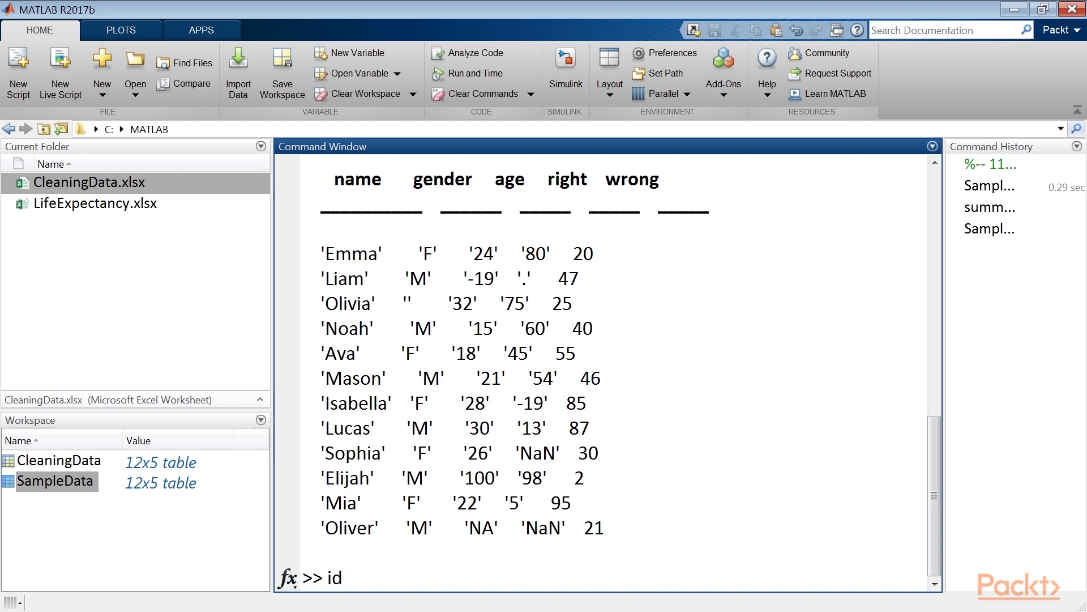
type("= {'NA' '' '-19' -19 NaN}")
type("SampleData(")
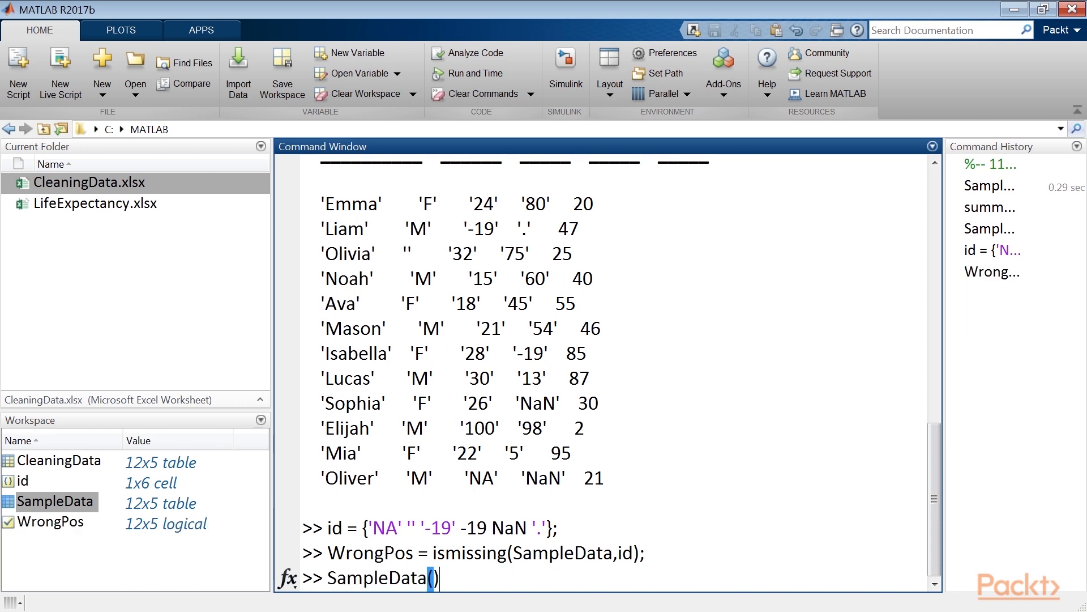
type("any(WrongPos,2),:)")
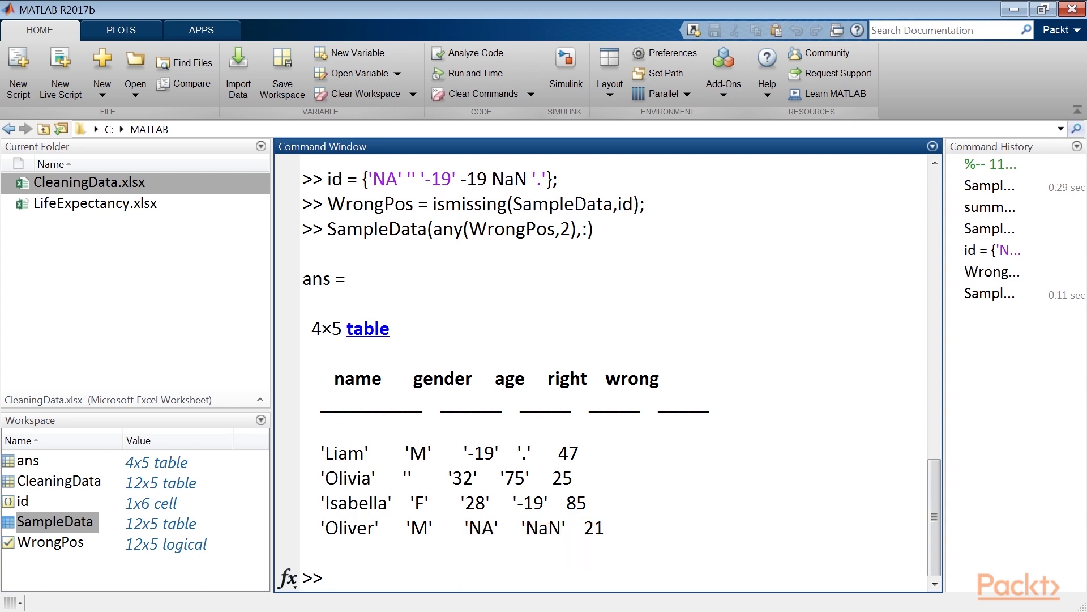
Step: Convert SampleData.age with str2double and summarise it, highlighting the impossible minimum of -19
type("SampleData.age = str")
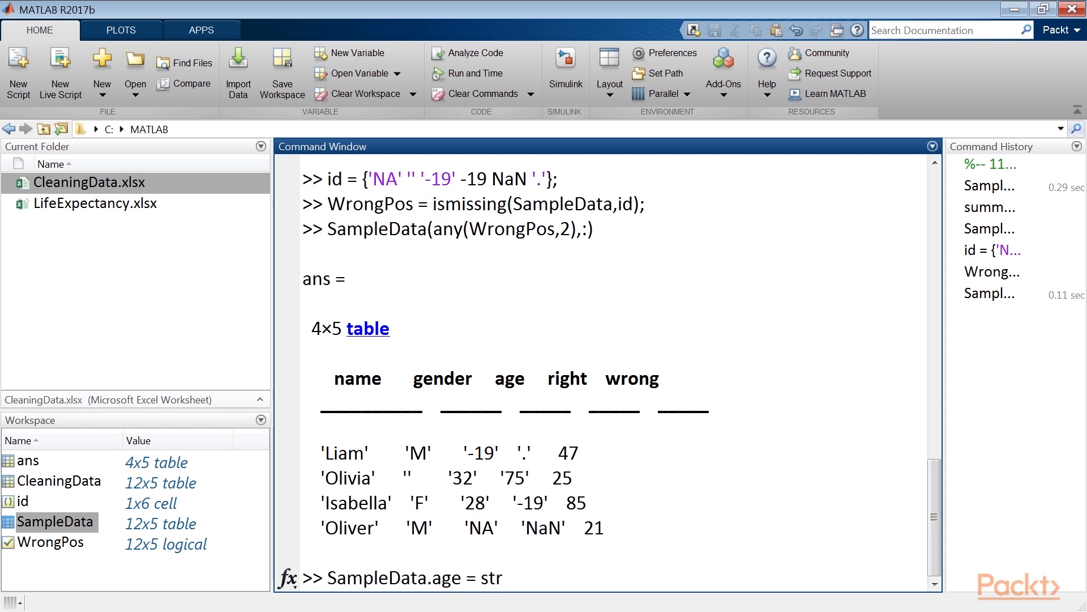
type("2double(SampleData.age);")
type("summary(SampleData(:,3))")
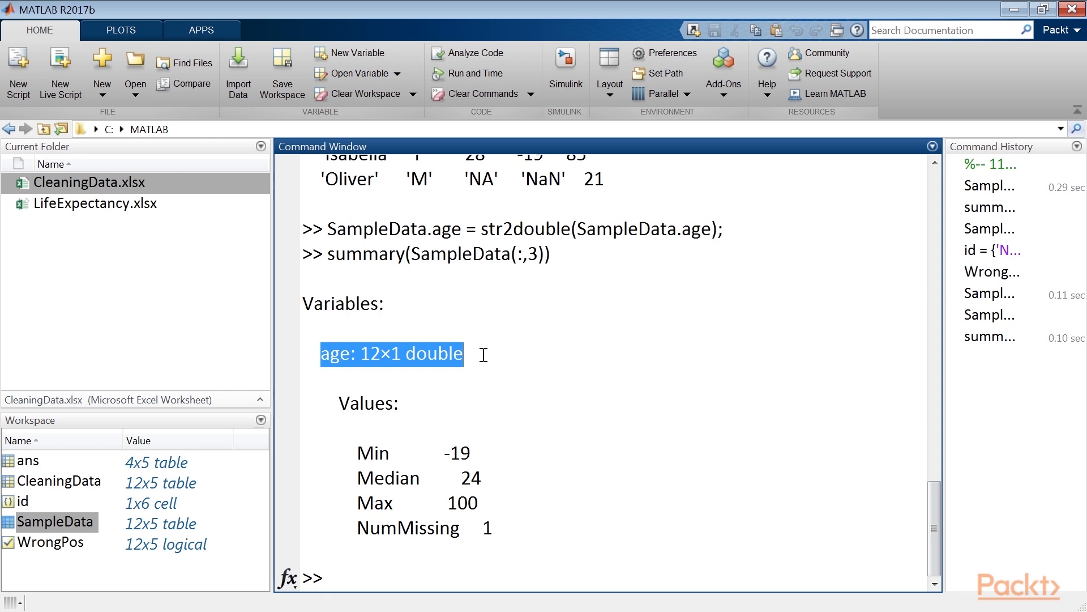
mouse_move(449, 283)
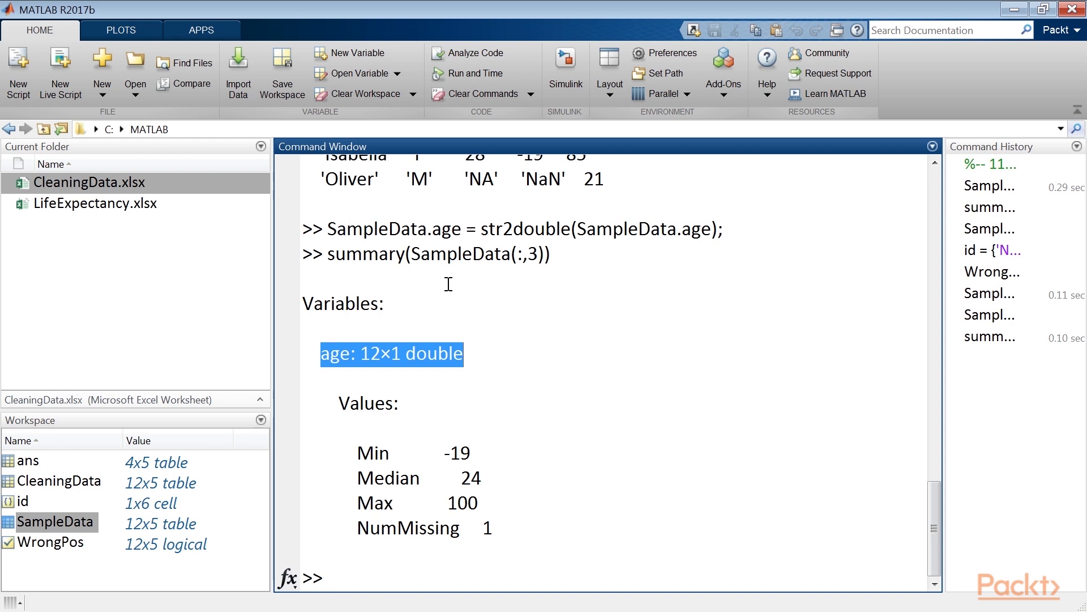
double_click(526, 229)
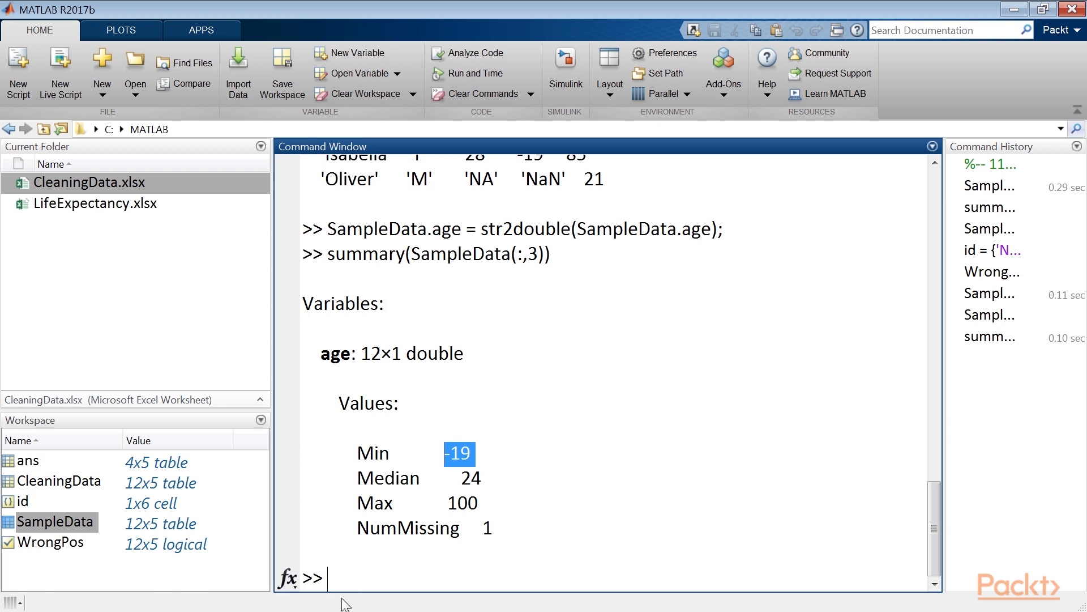
Step: Convert SampleData.right with str2double and summarise column 4: min -19, median 54, three missing
type("SampleData.ri")
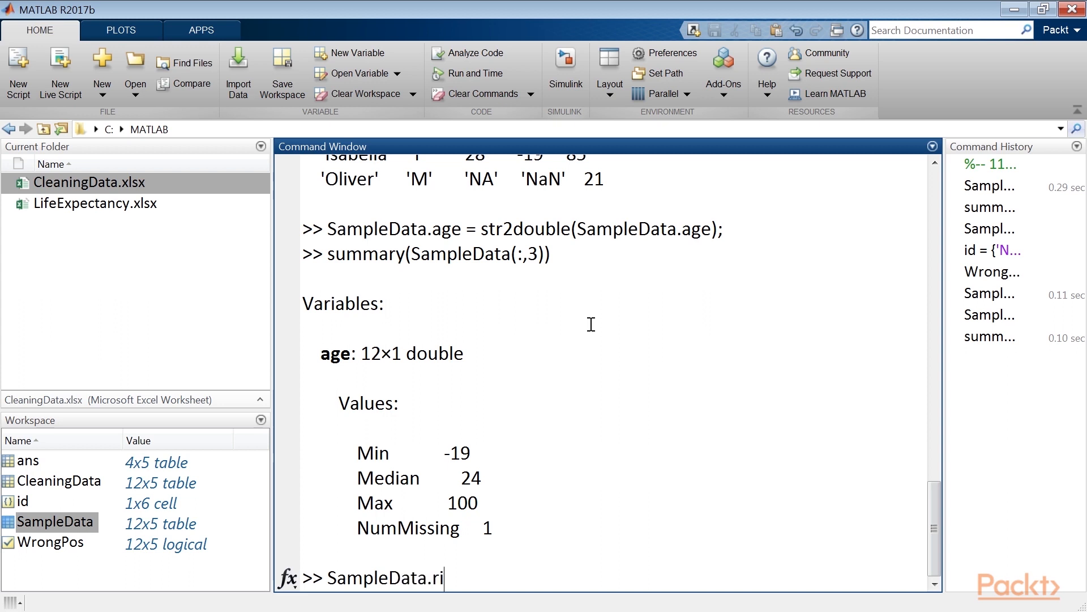
type("ght = str")
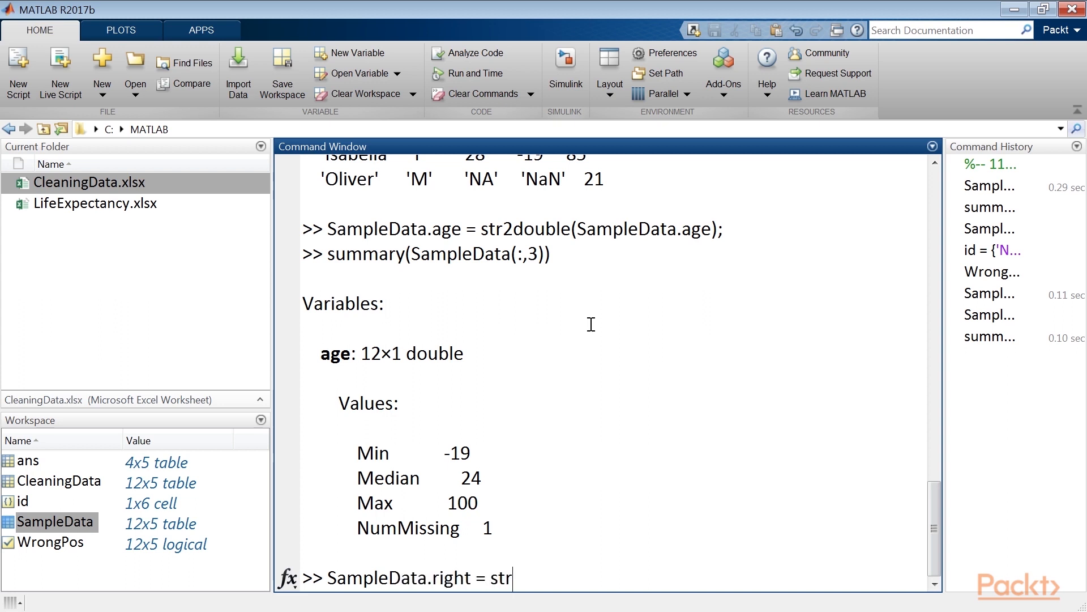
type("2double(SampleData)")
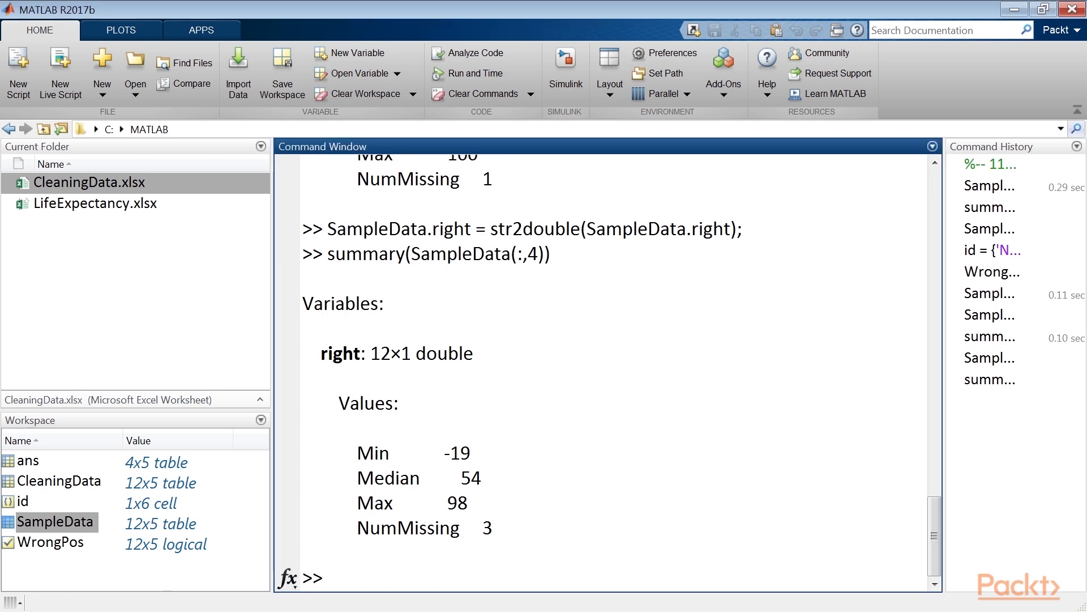
double_click(366, 254)
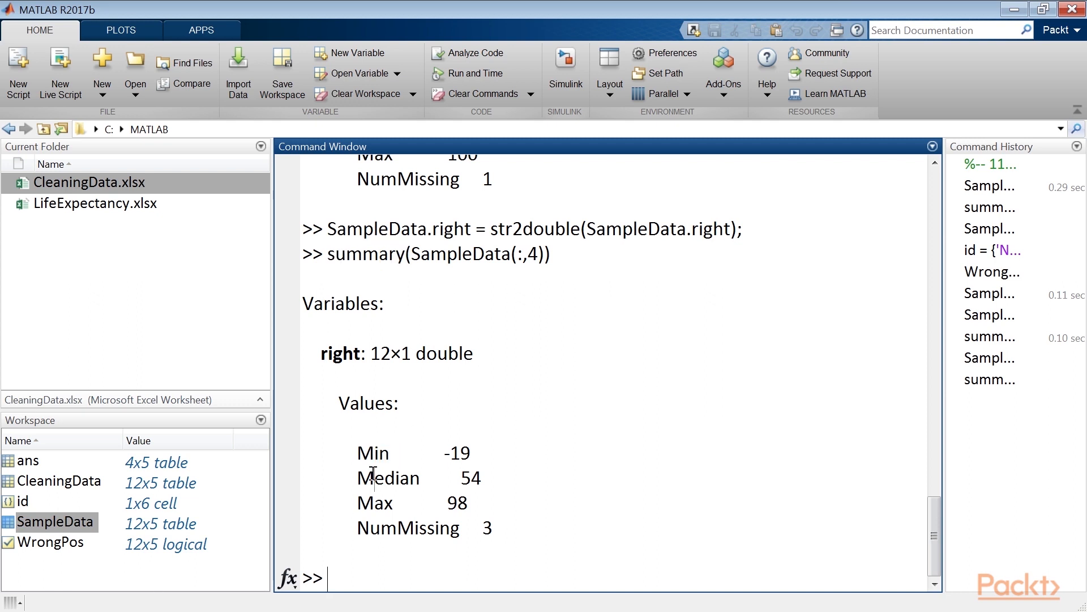
double_click(408, 528)
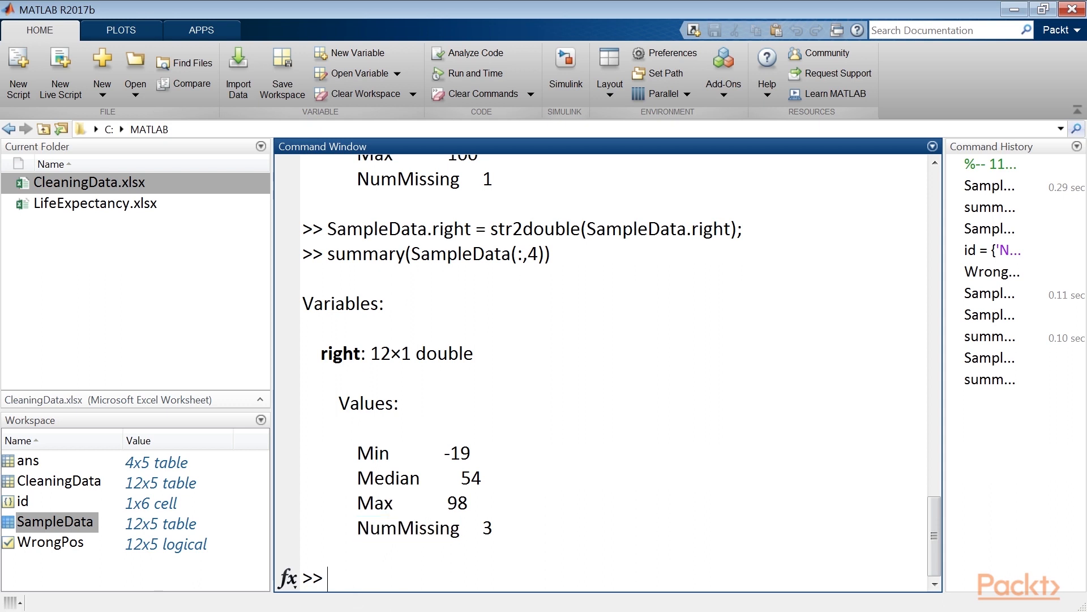
mouse_move(629, 428)
type("SampleData =")
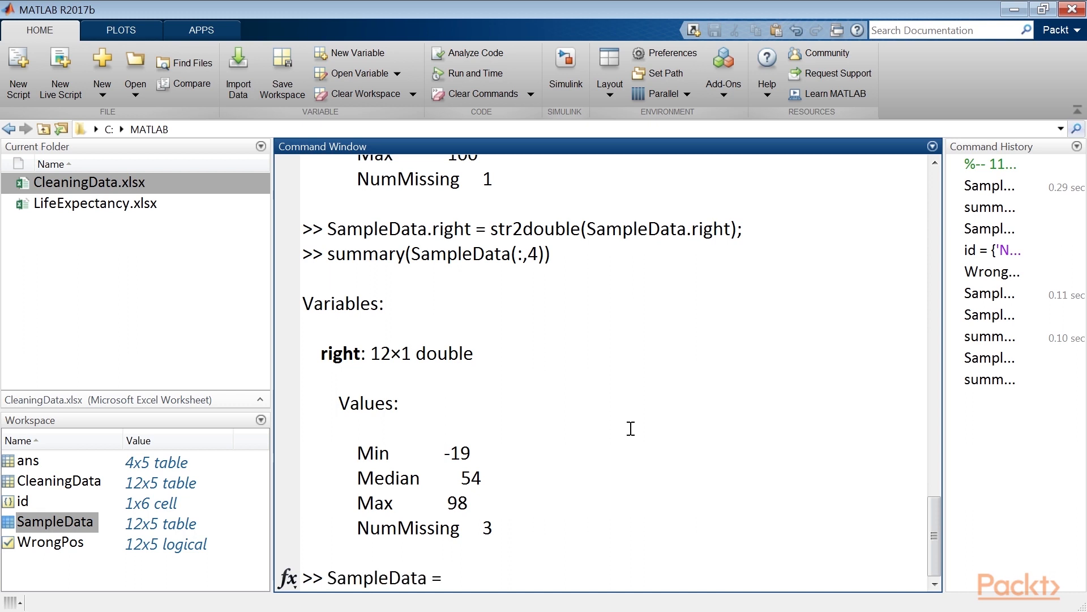
Step: Run standardizeMissing(SampleData,-19) and re-summarise age: min 15, median 25, two missing
type("standardizeMissing(SampleData,-19);")
type("summary(SampleData(:,3))")
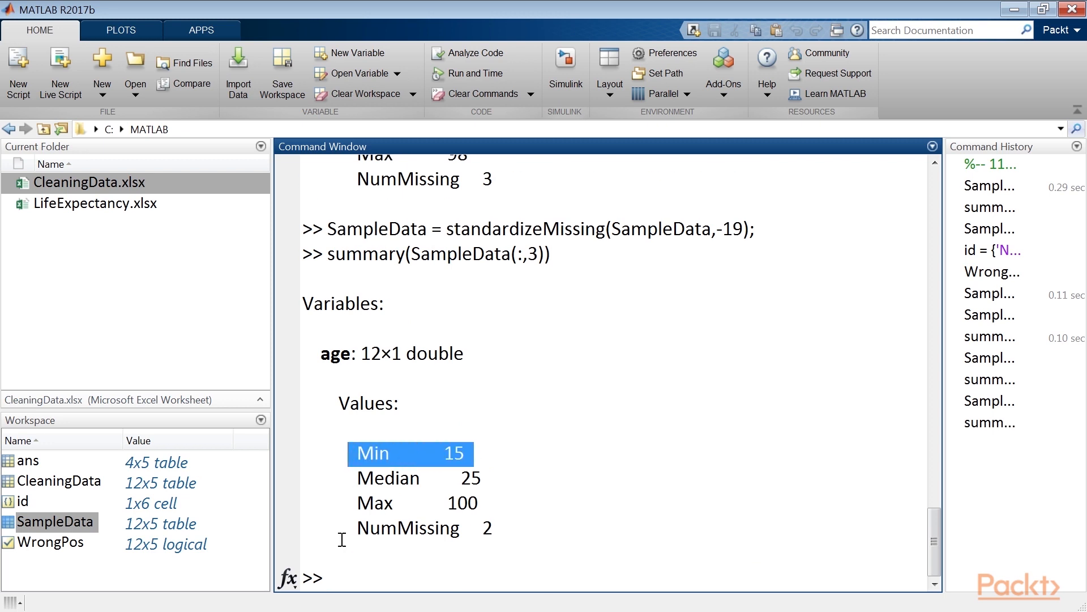
left_click(408, 527)
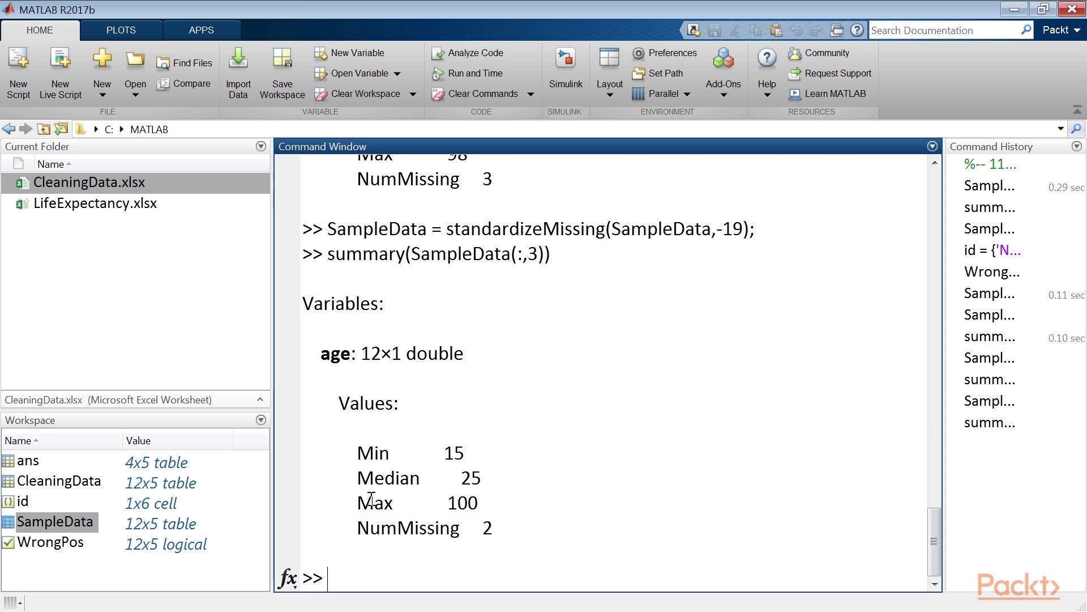
Step: Create SampleDataNew = fillmissing(SampleData,'previous') and highlight the filled-in rows
type("SampleDataNew")
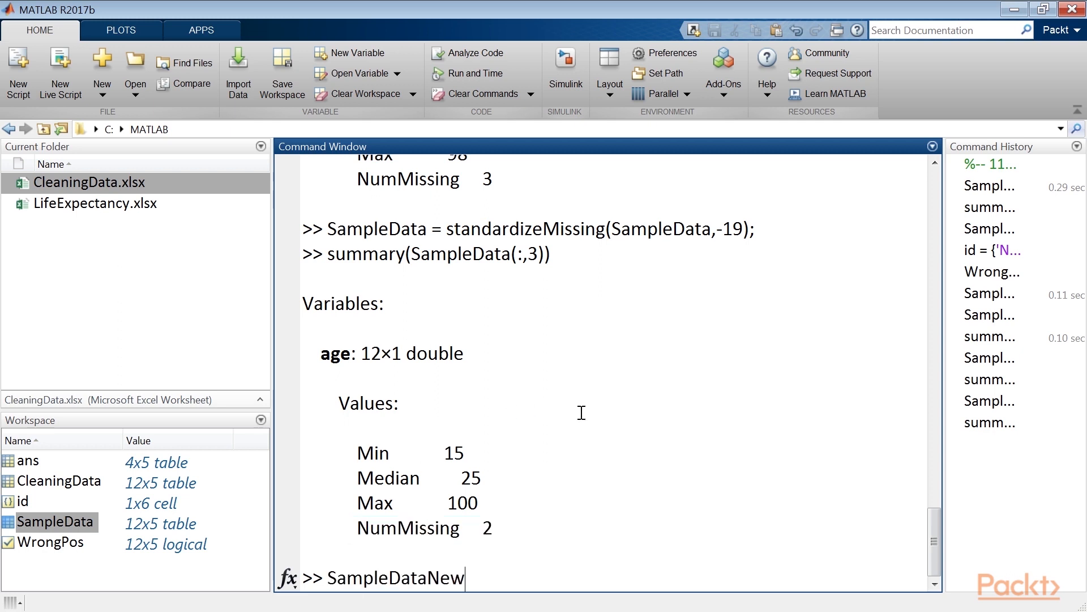
type("= fillmissing(SampleData,")
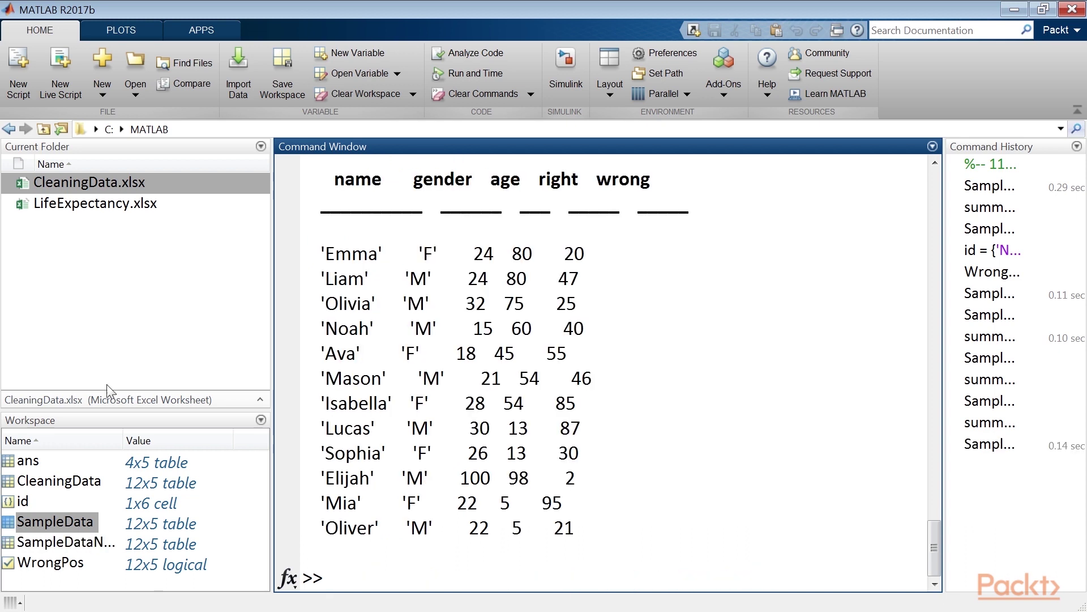
left_click_drag(317, 247, 610, 530)
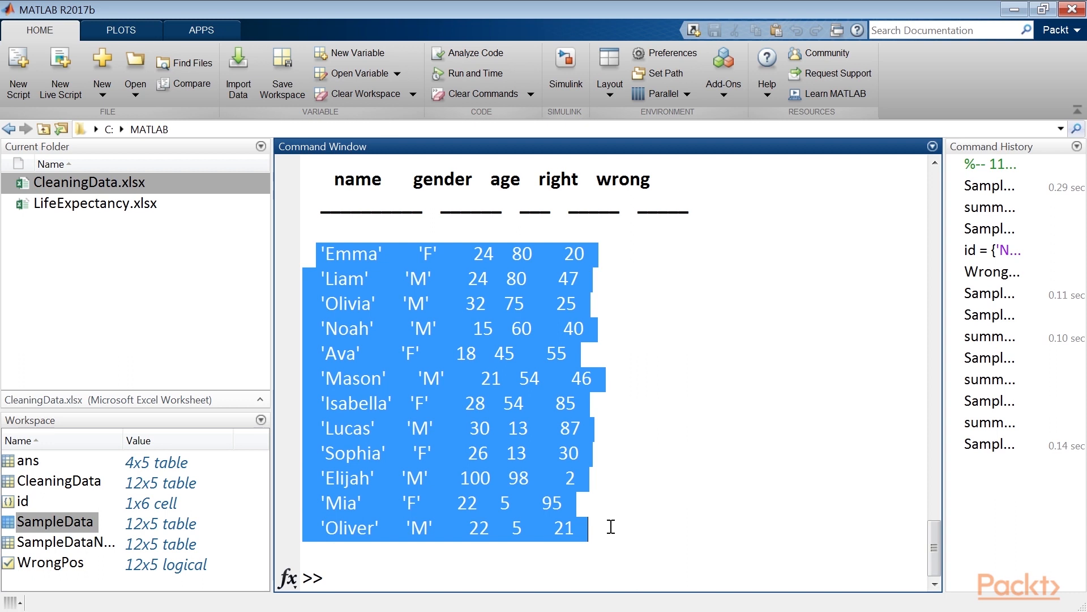
mouse_move(591, 539)
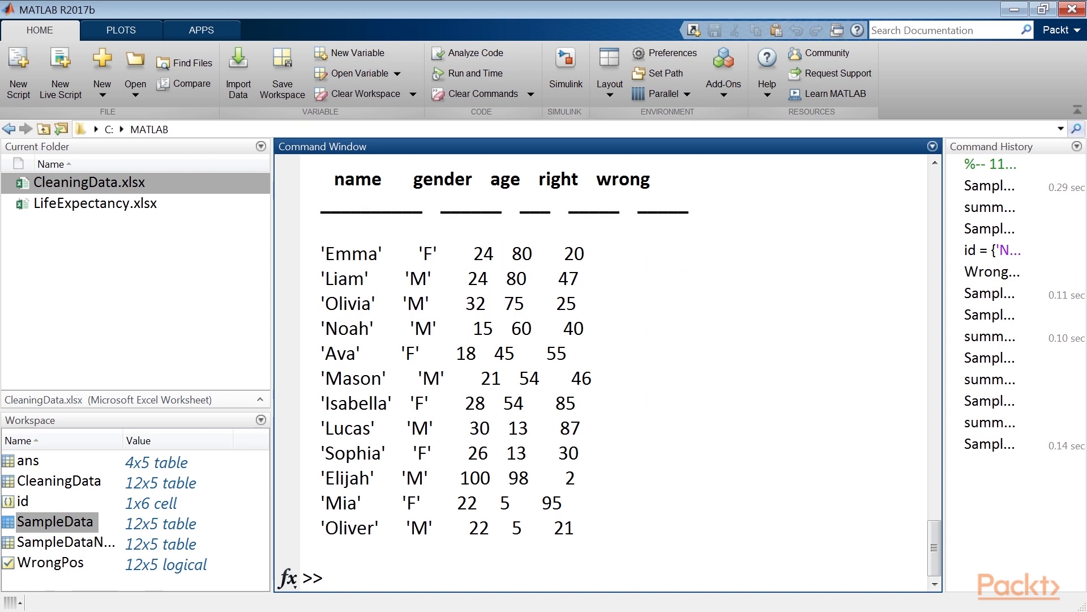
Step: Create SampleDataMinor = rmmissing(SampleData), leaving seven complete rows
type("SampleDataMinor")
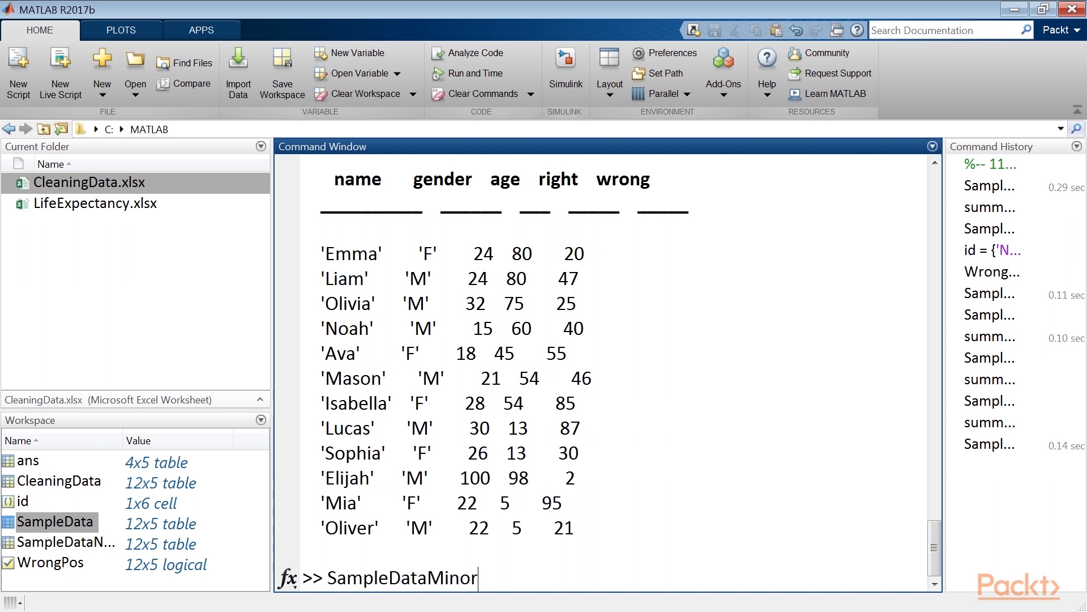
type("= rmmissing")
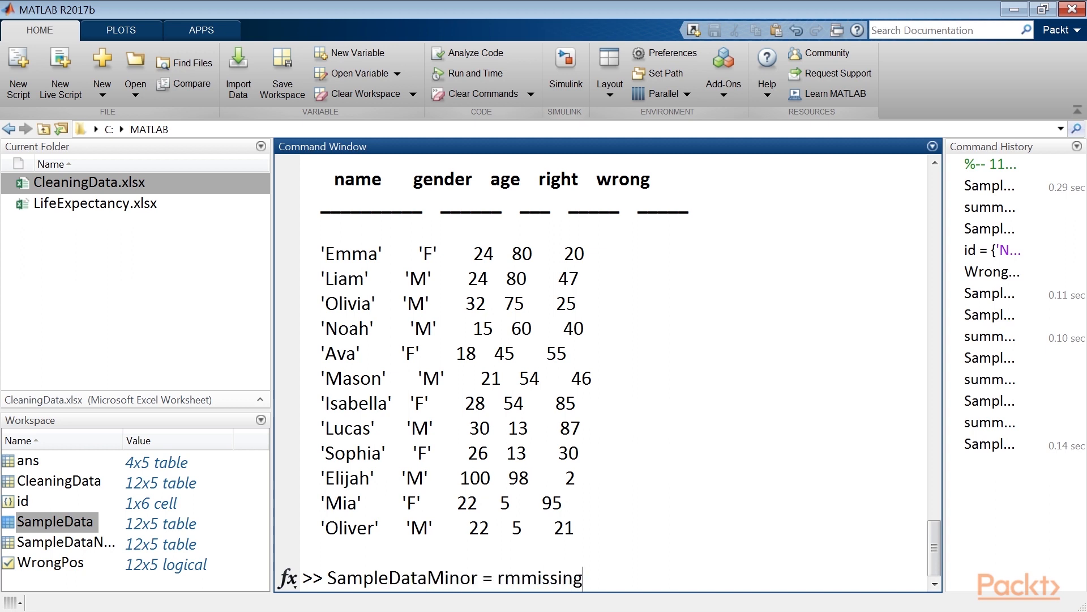
type("(SampleData)")
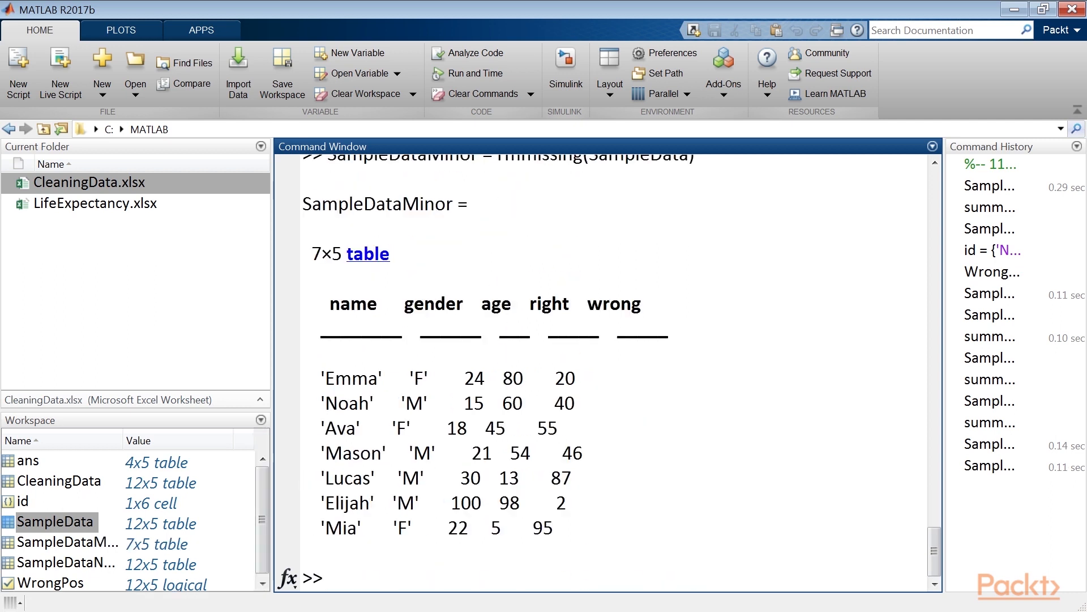
left_click_drag(326, 375, 589, 542)
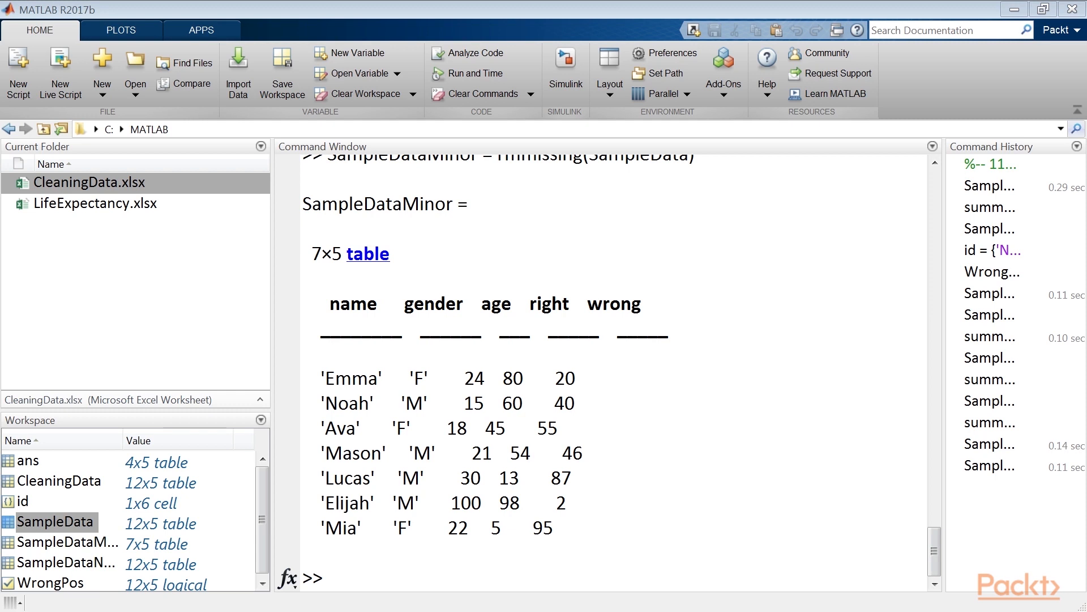
left_click(62, 543)
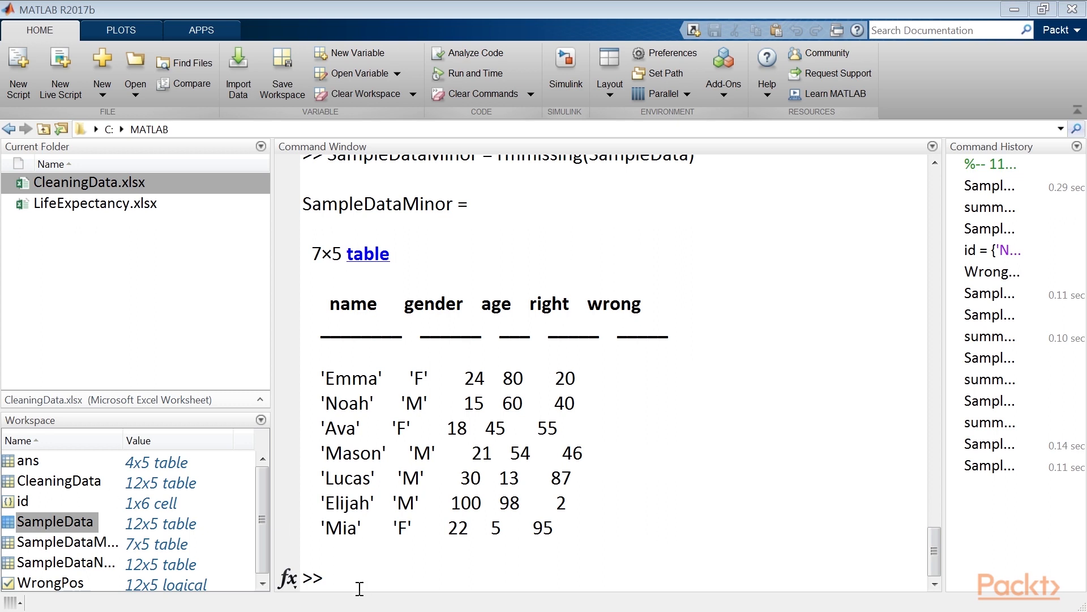
Step: Create SampleDataOrdered = sortrows(SampleDataMinor,{'age'},{'descend'}), Elijah first
type("S")
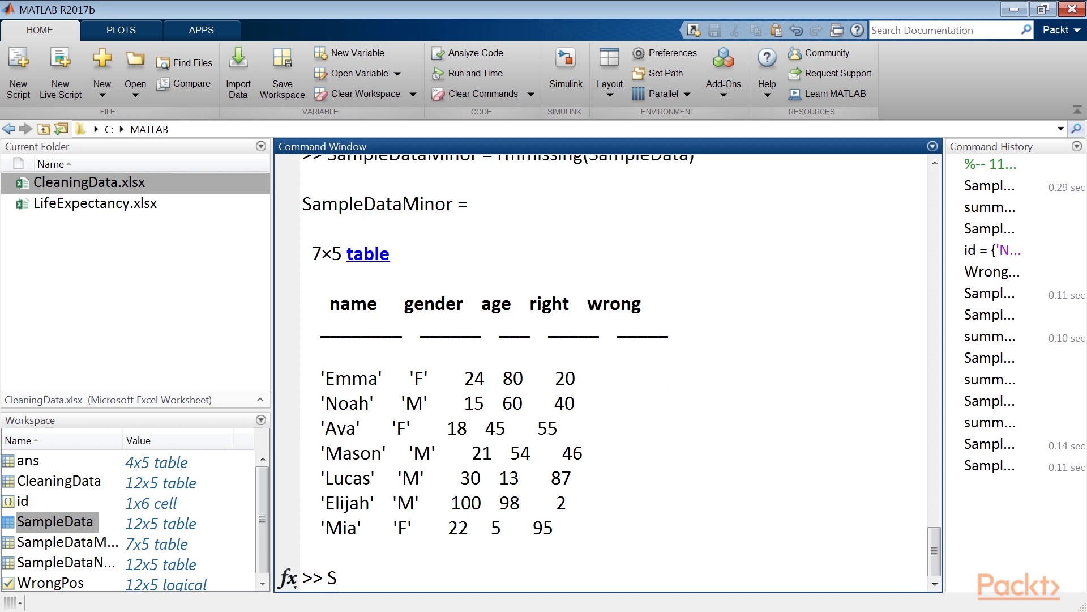
type("ample")
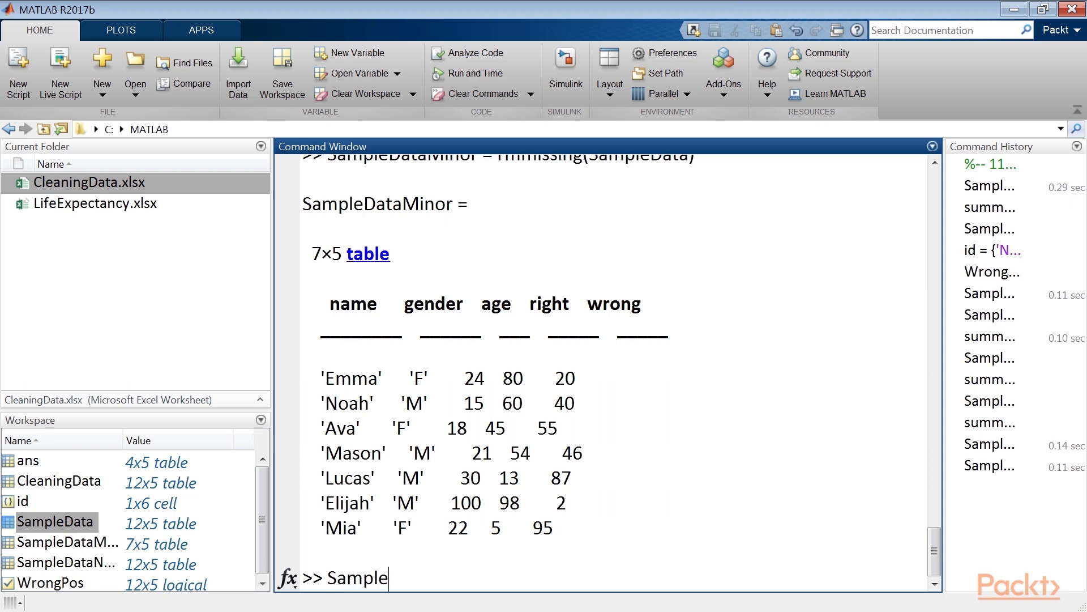
type("DataOr")
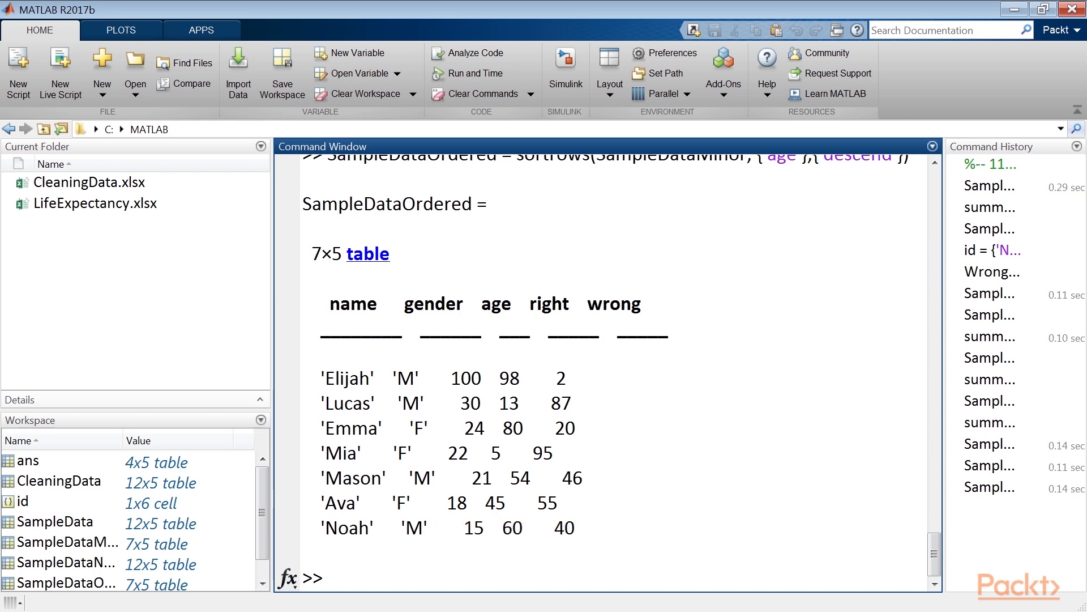
Step: Create SampleDataOutlier = isoutlier(SampleDataNew(2:end,3:5)), then list SampleDataNew again
type("SampleDataOu")
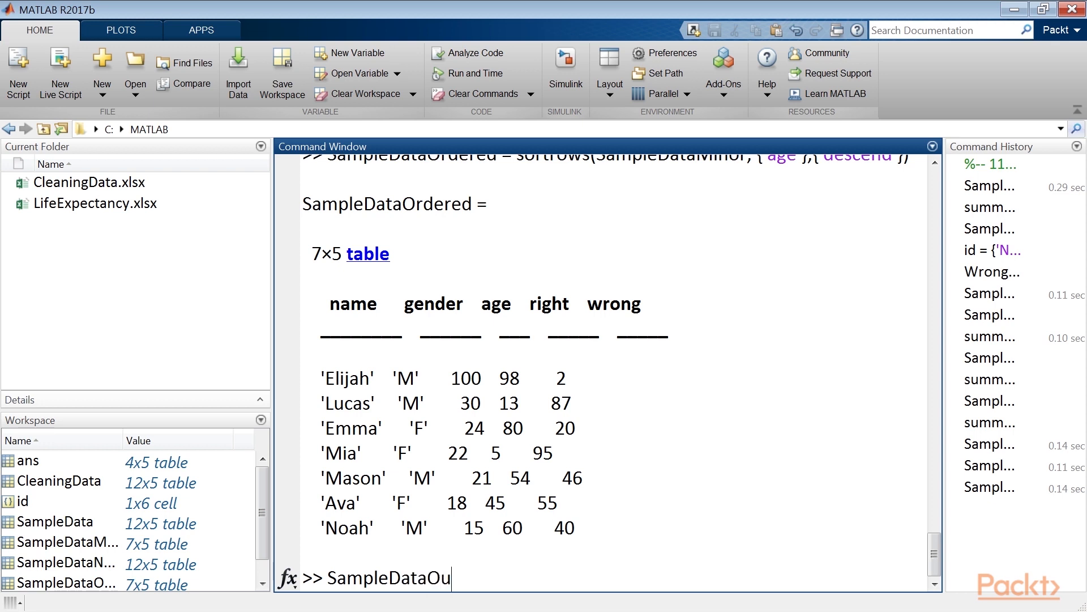
type("tlier = is")
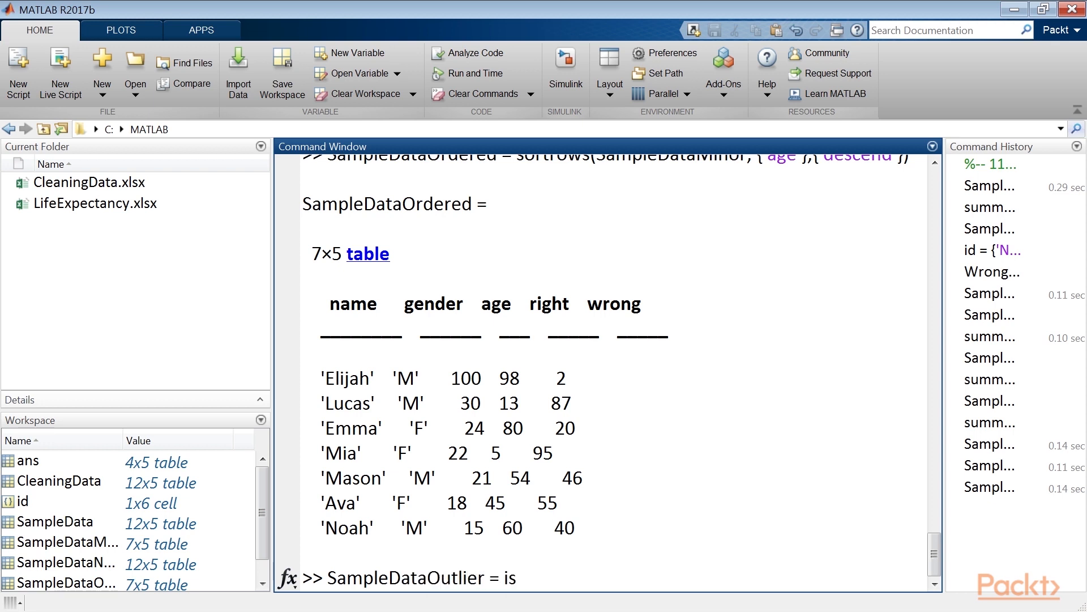
type("outlier(SampleDataNew()")
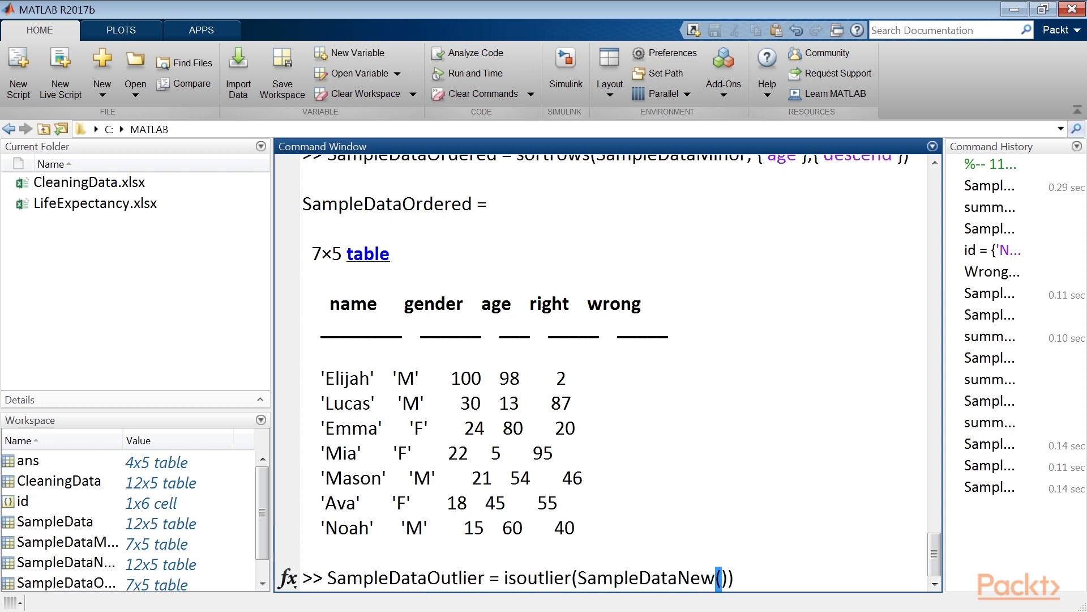
type("2:end,3:5")
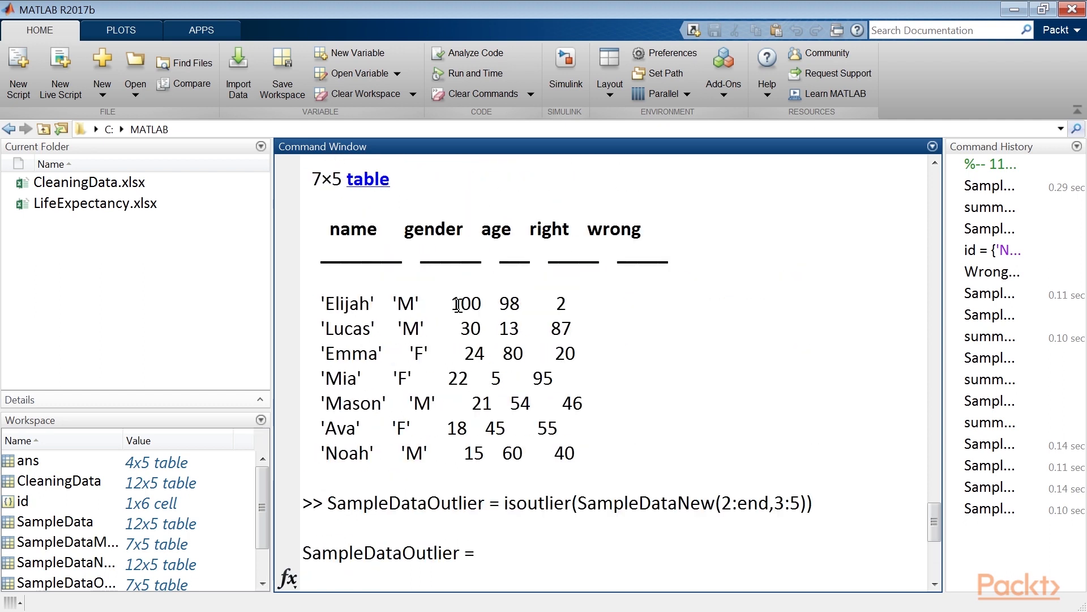
left_click_drag(481, 229, 638, 229)
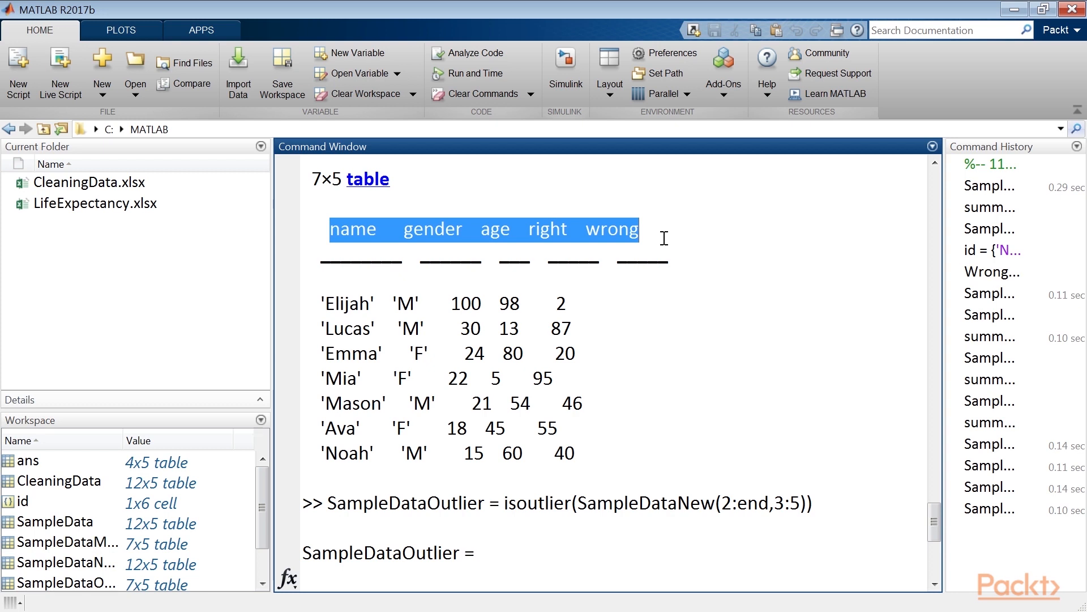
mouse_move(630, 307)
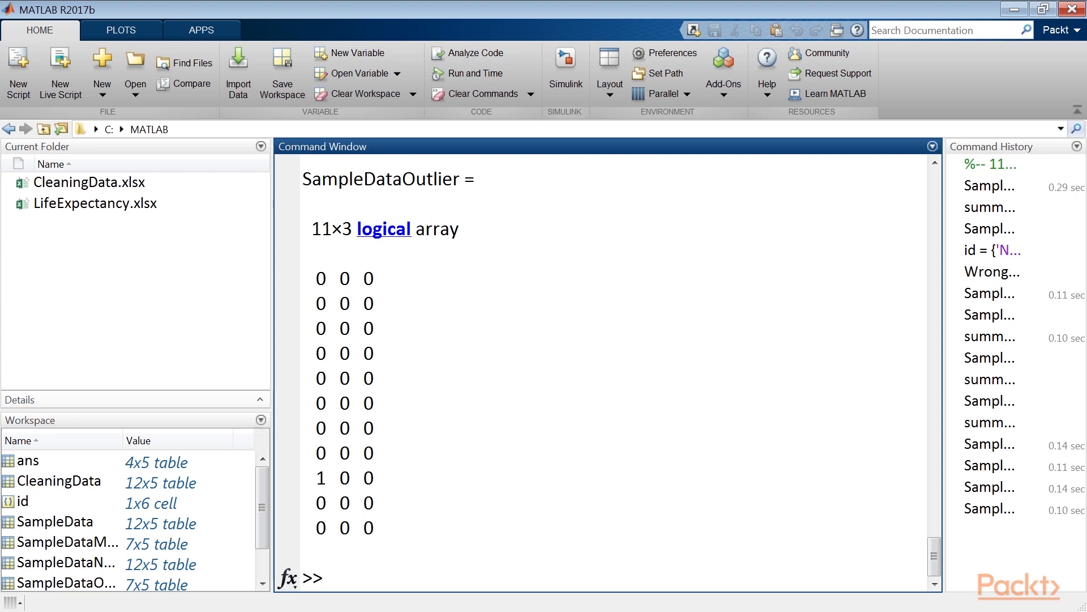
type("SampleDataNew")
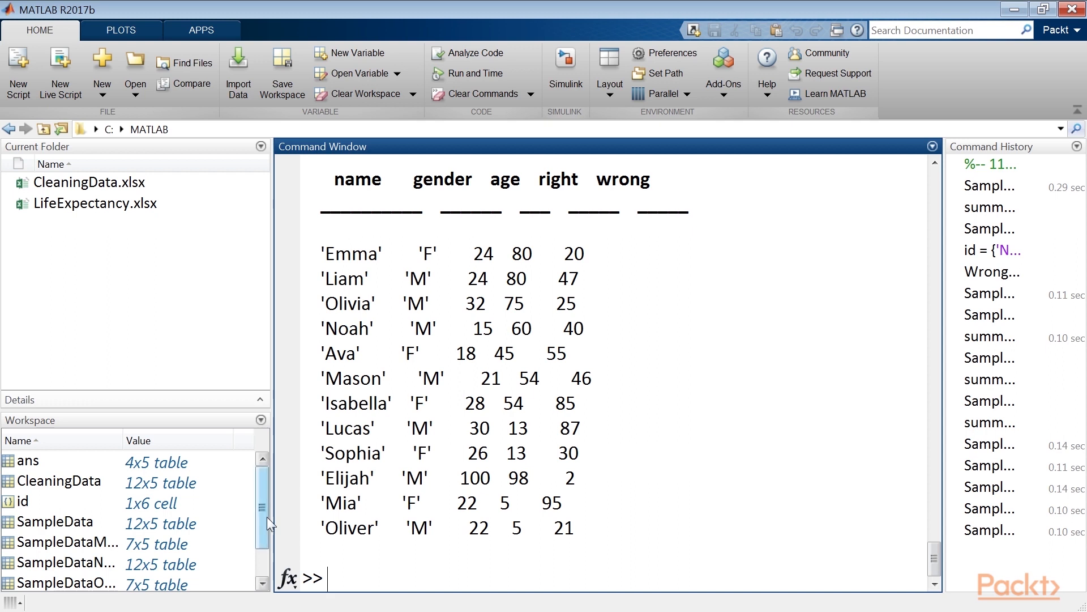
Step: Create SampleData1 from rows 1:6 and SampleData2 from rows 7:end of SampleDataNew
double_click(476, 478)
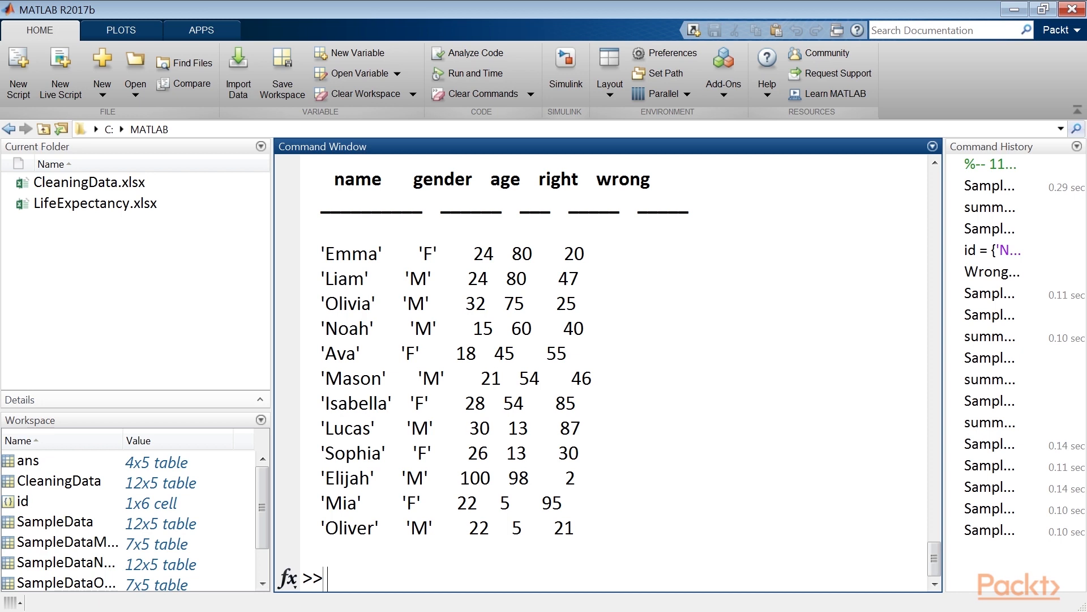
type("SampleData1 = SampleDataNew(1:6")
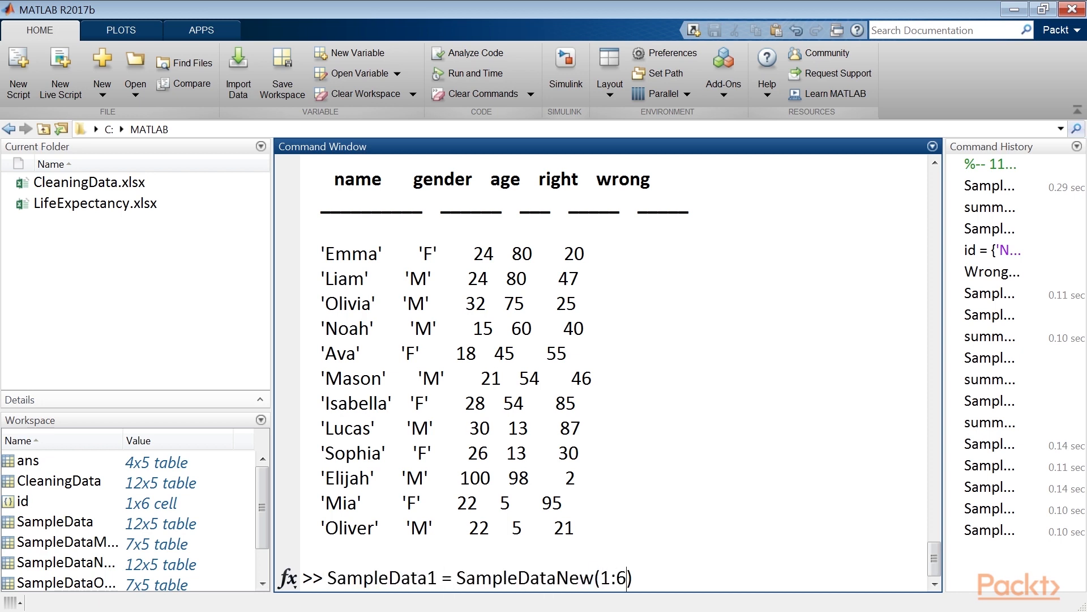
key("Enter")
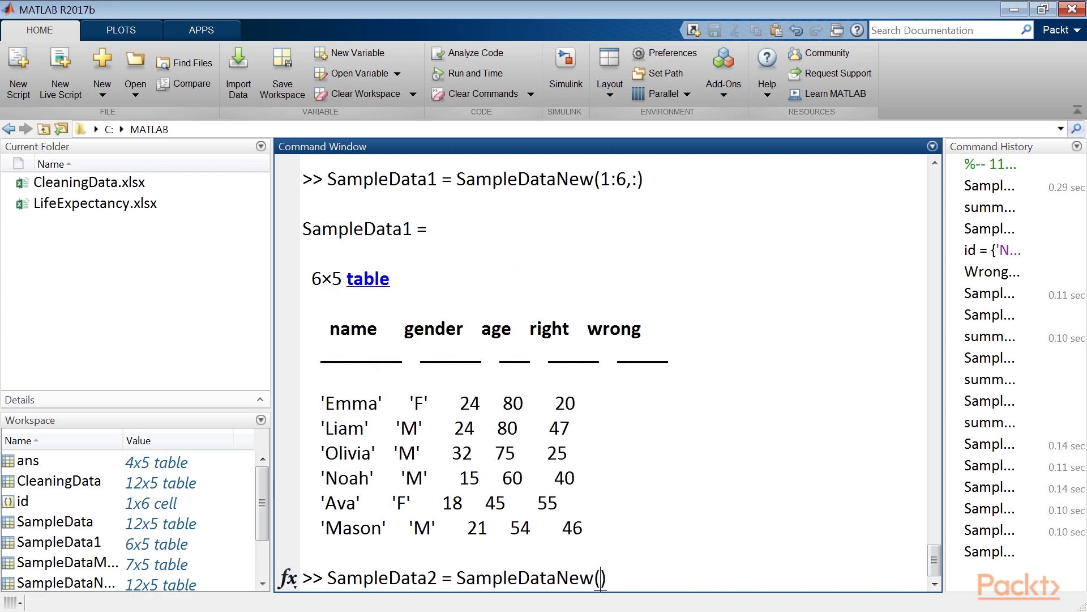
type("7:end,:")
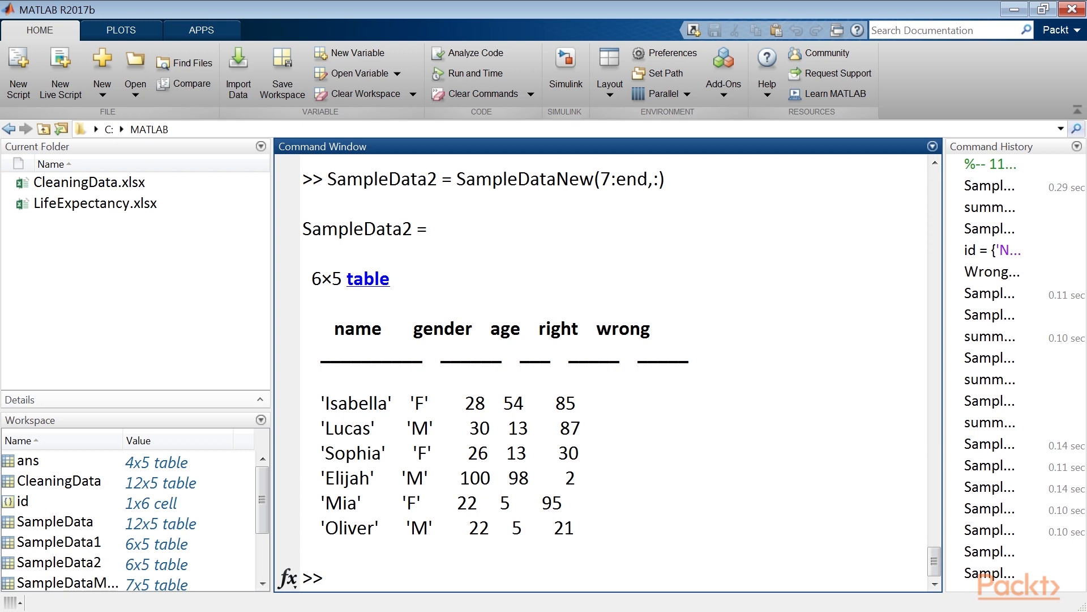
Step: Create SampleDataComplete = [SampleData1; SampleData2] as a 12x5 table
type("SampleDataComp")
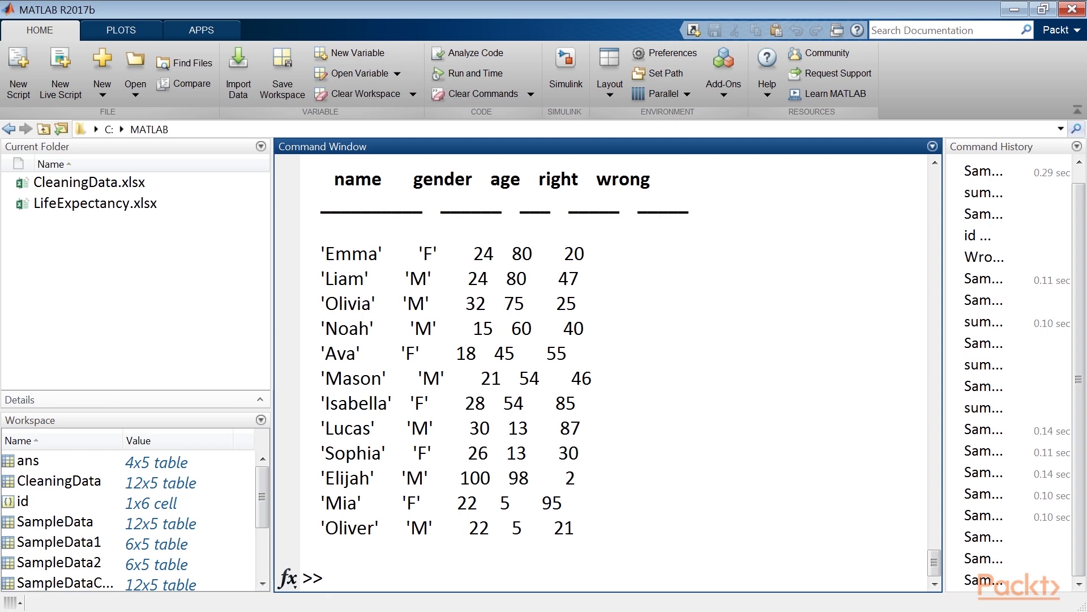
Step: Read LifeExpectancy.xlsx into a LifeExpectancy table with readtable
left_click(95, 203)
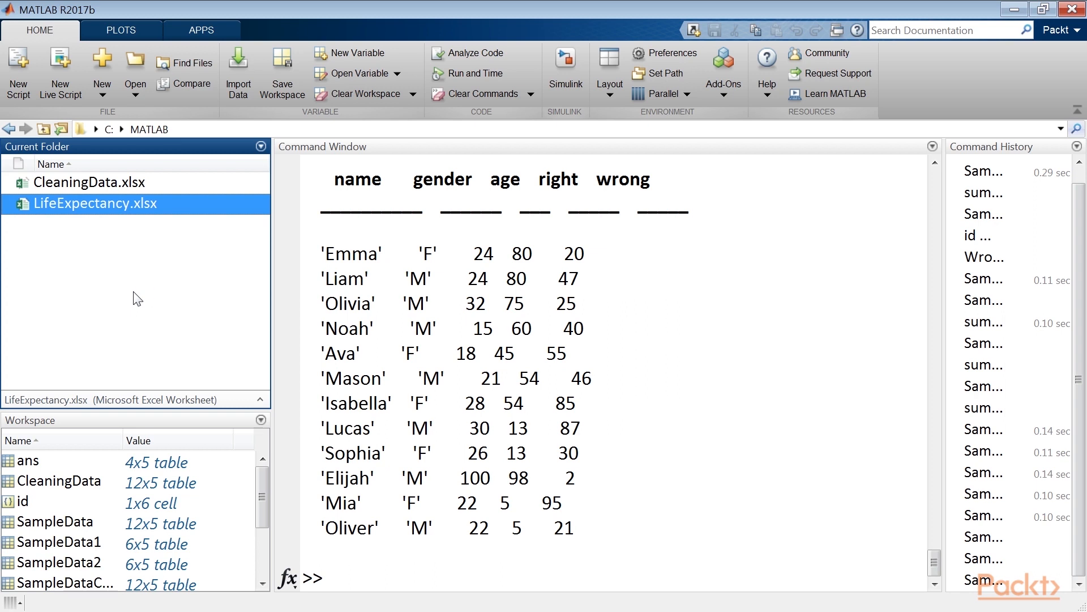
double_click(93, 203)
type("LifeExpectancy = r")
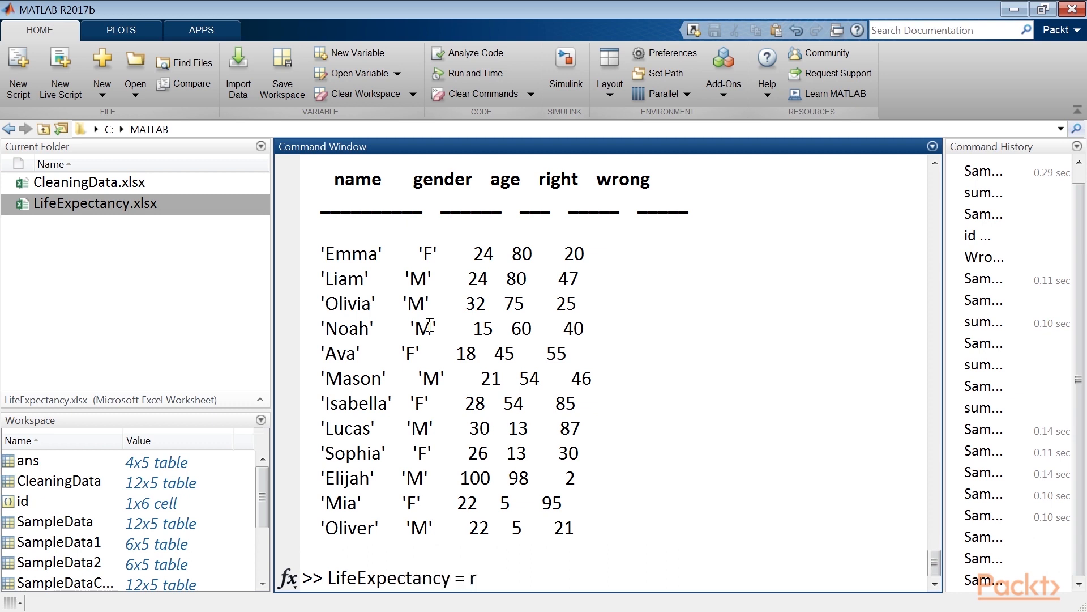
type("eadtable('LifeExpe')")
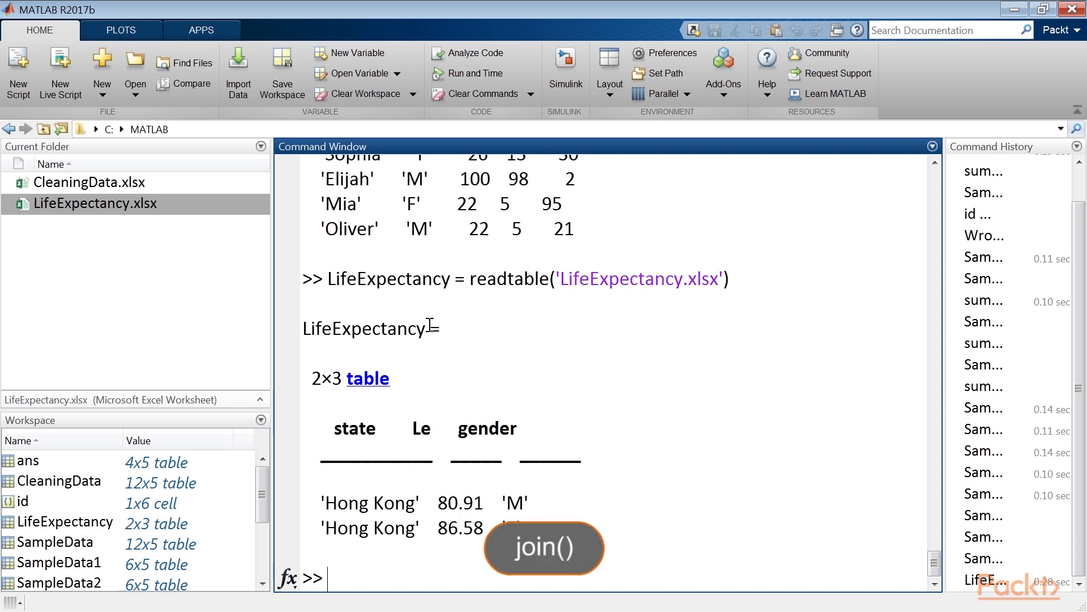
type("Sample")
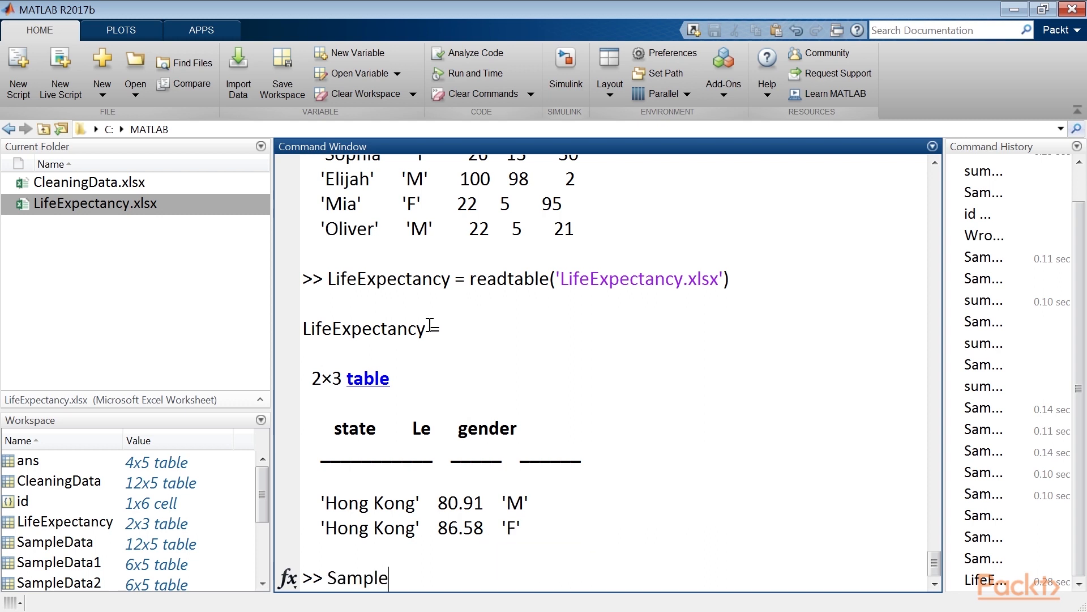
type("D")
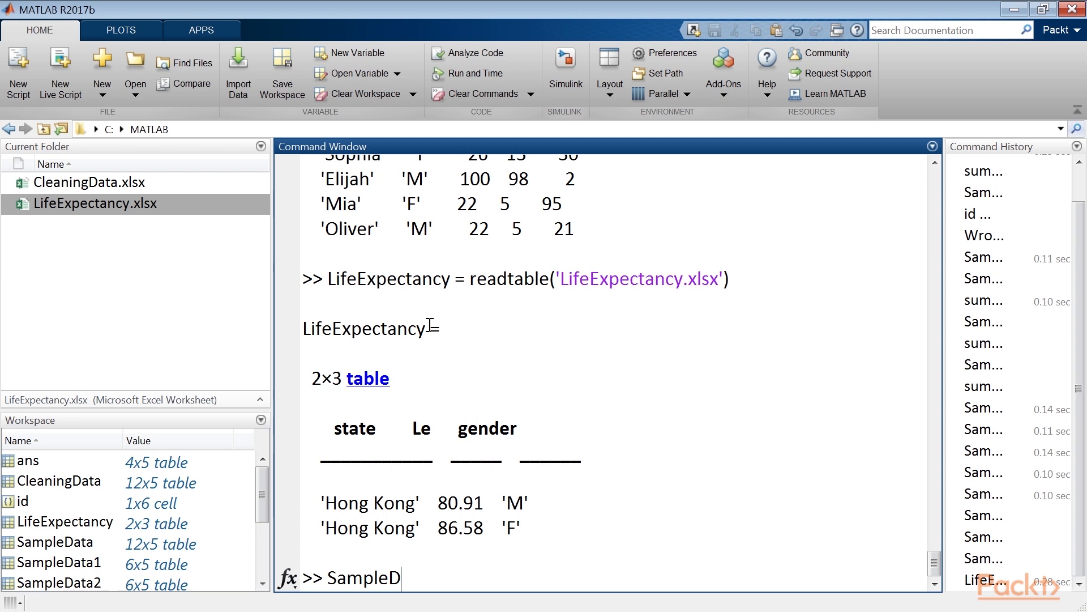
Step: Enter SampleDataLE = join(SampleDataComplete,LifeExpectancy,'Keys','gender') at the prompt
type("ataLE = join(SampleDataComplete,")
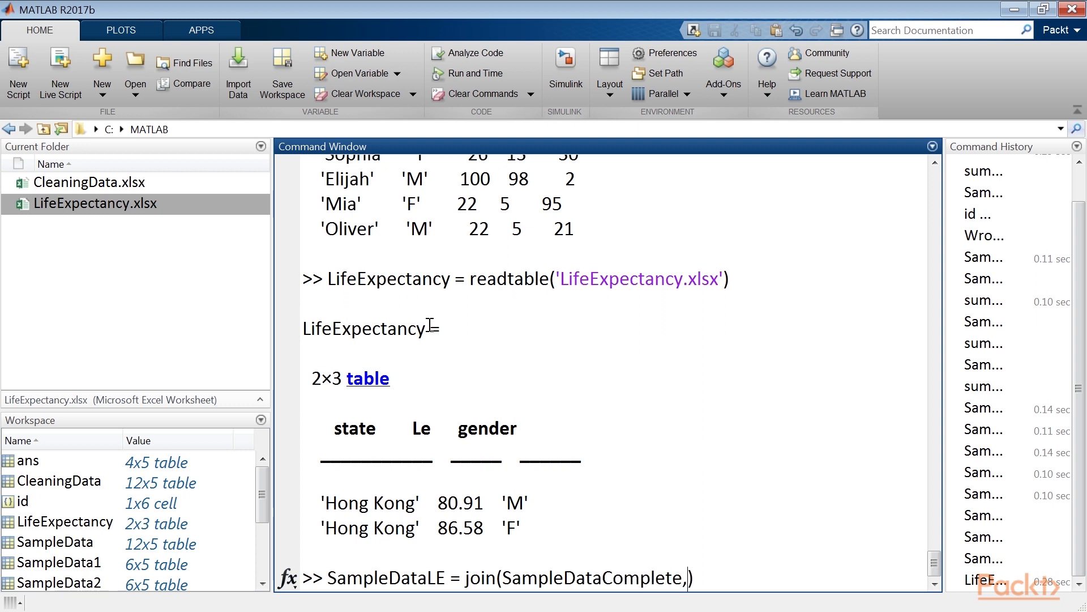
type("LifeExpectancy")
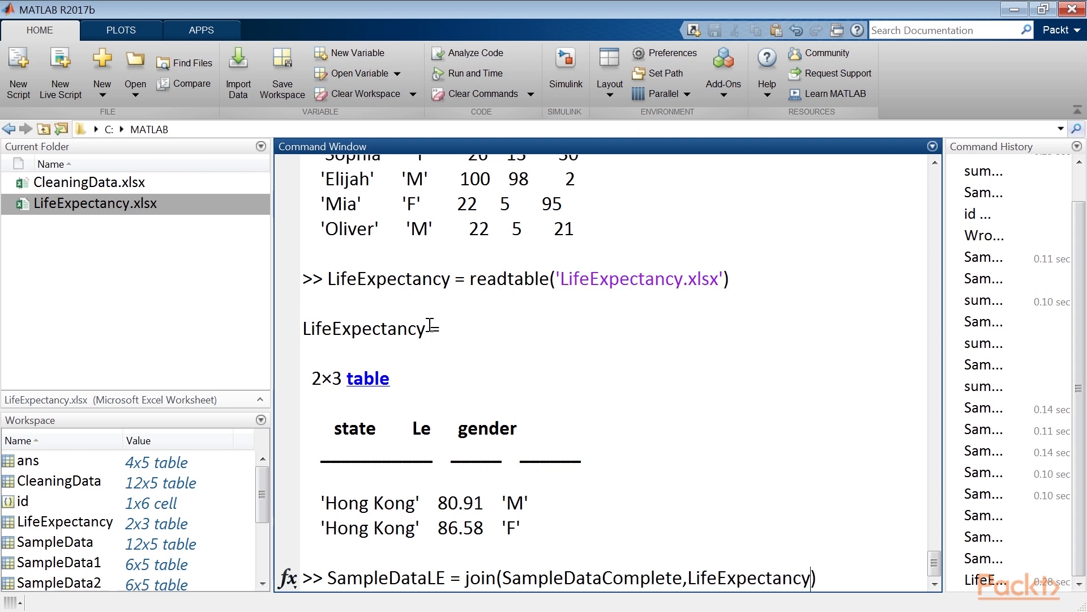
type(",'Keys'")
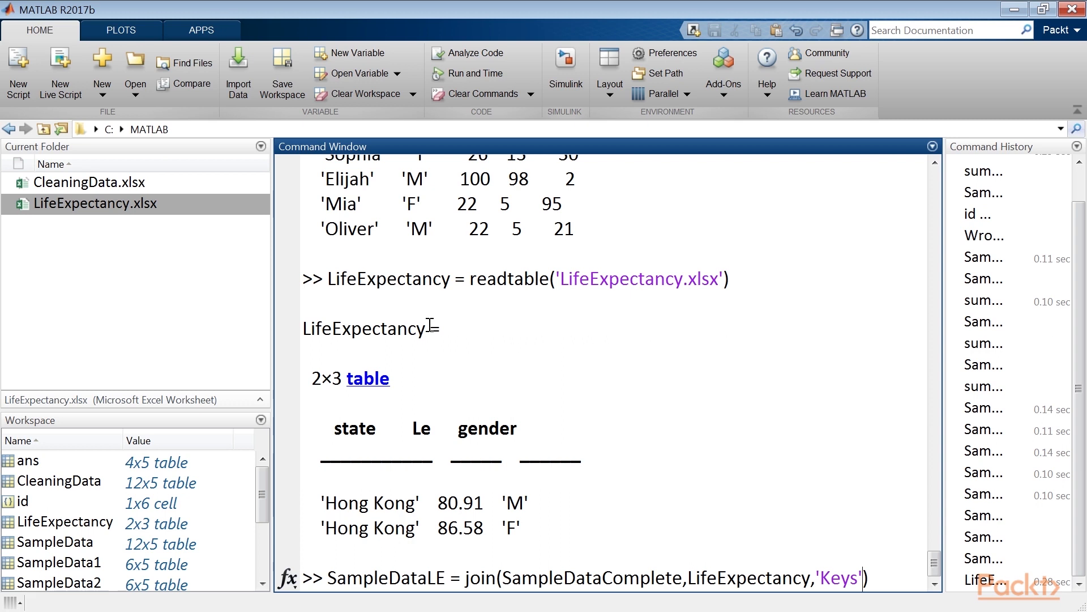
type(",'gender'")
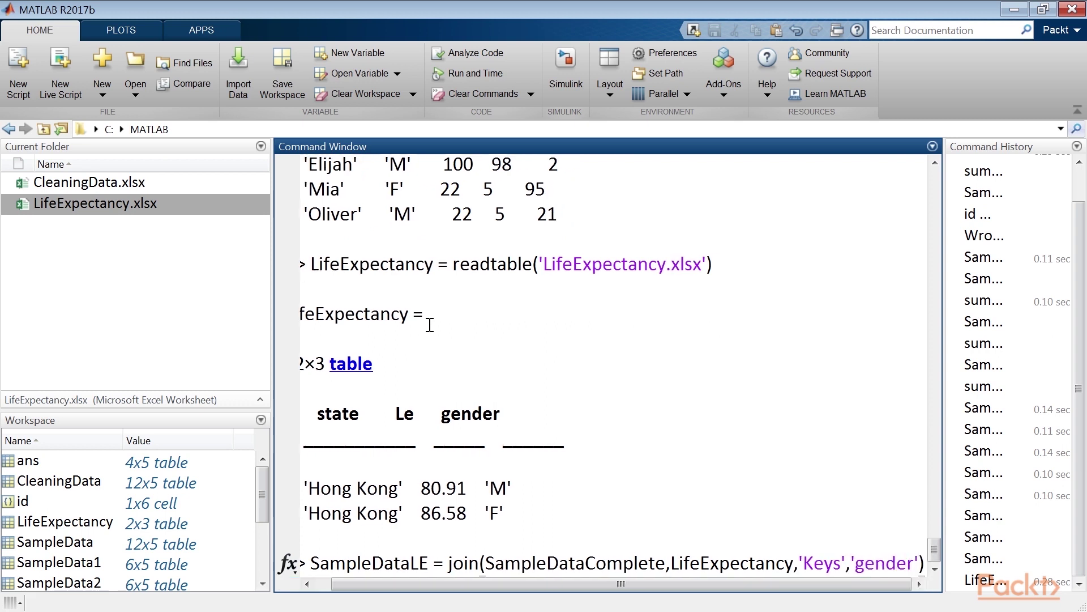